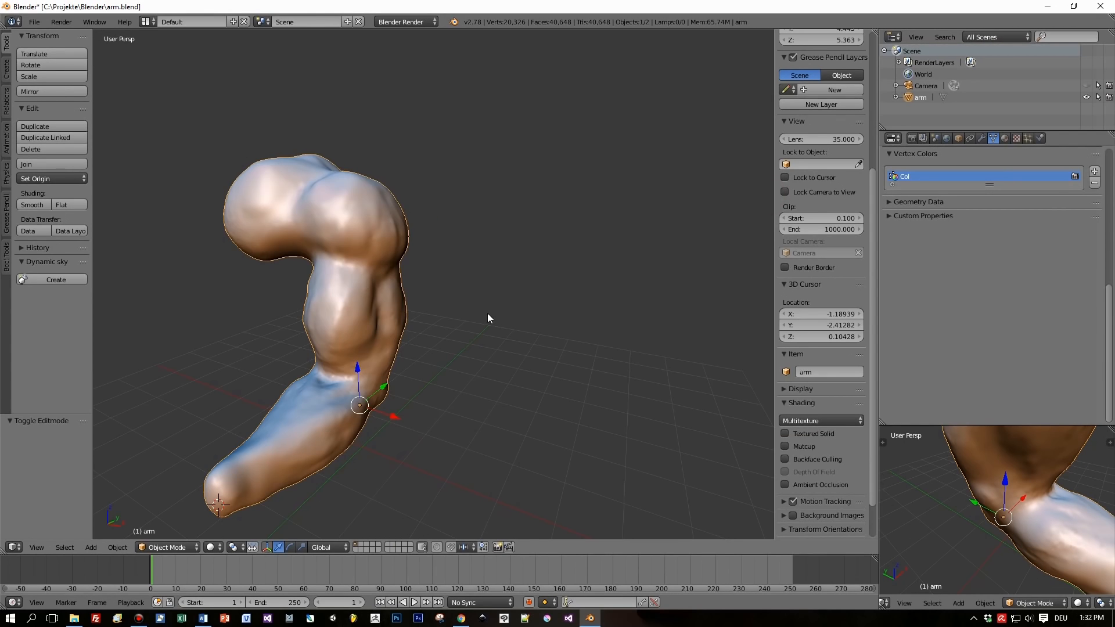
- Orbit the viewport to inspect the sculpted arm from a few angles
{"action": "left_click_drag", "start_coordinate": [488, 319], "coordinate": [490, 280]}
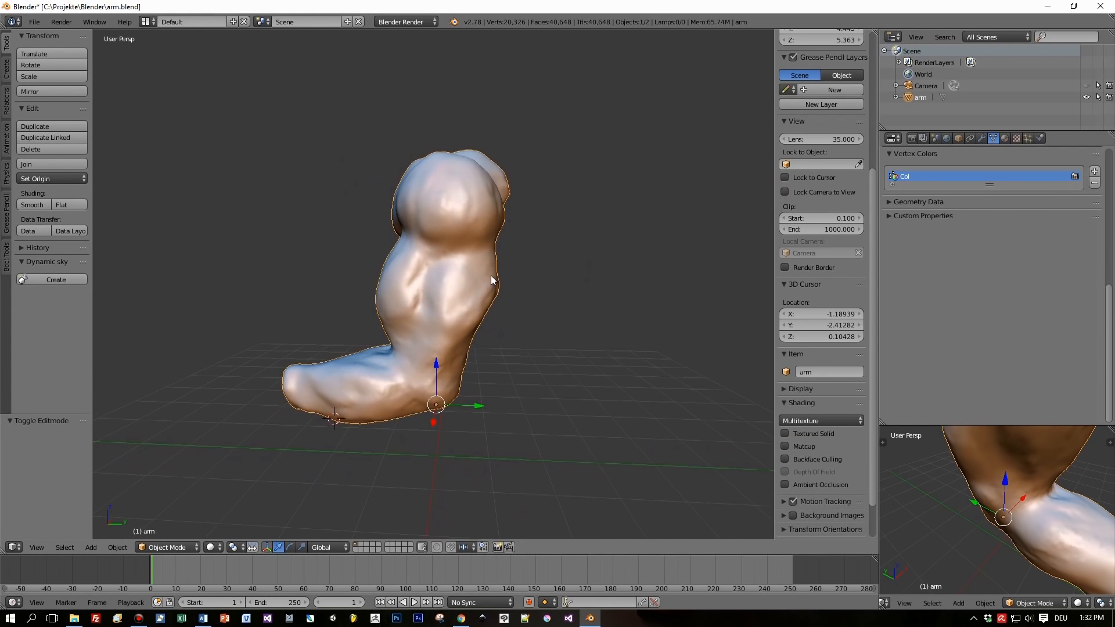
{"action": "left_click_drag", "start_coordinate": [490, 278], "coordinate": [579, 295]}
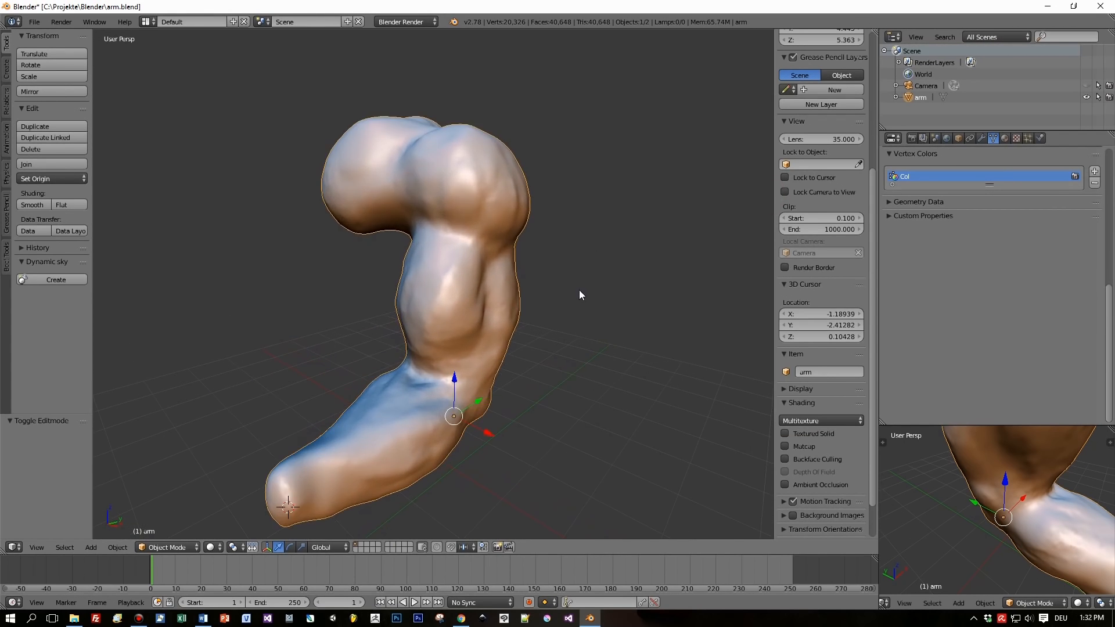
{"action": "mouse_move", "coordinate": [670, 331]}
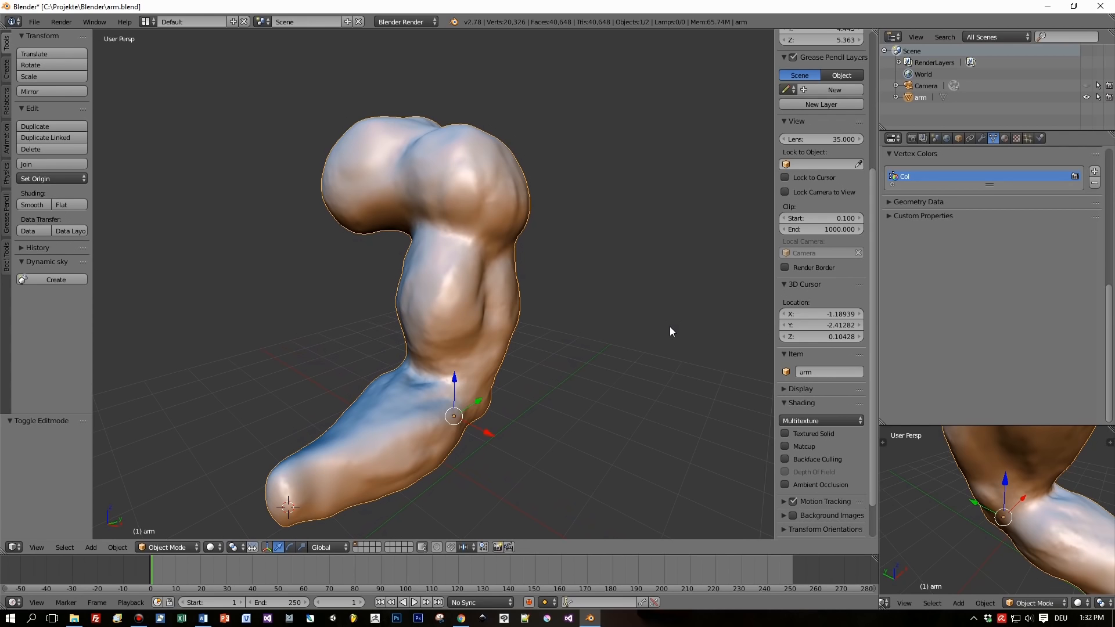
{"action": "mouse_move", "coordinate": [277, 372]}
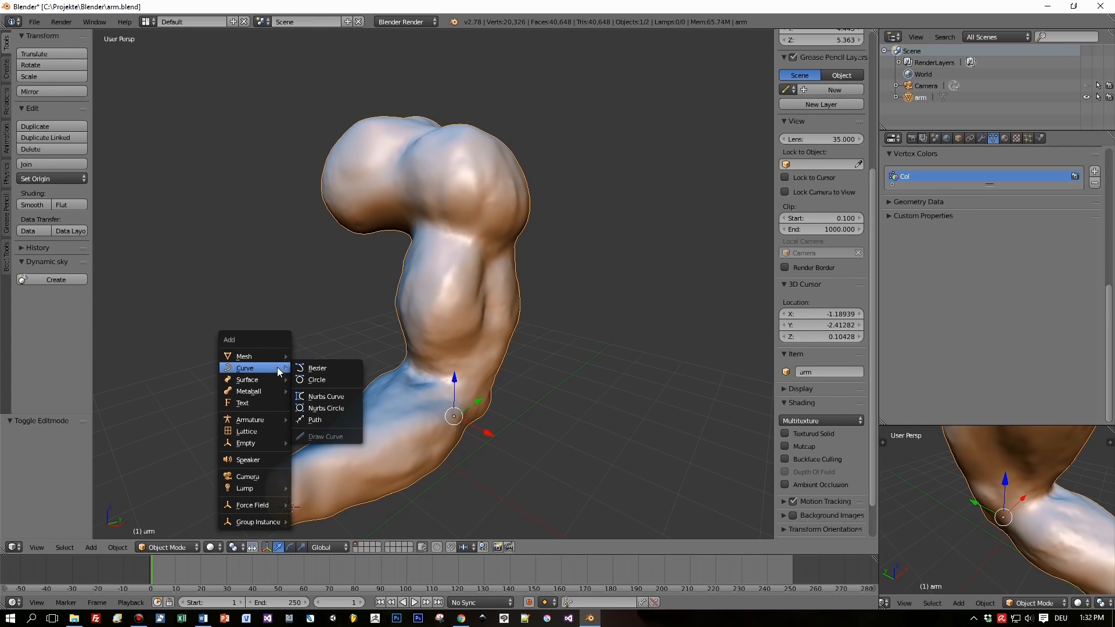
- Add a Bezier curve and delete all its control points, leaving an empty curve
{"action": "left_click", "coordinate": [316, 368]}
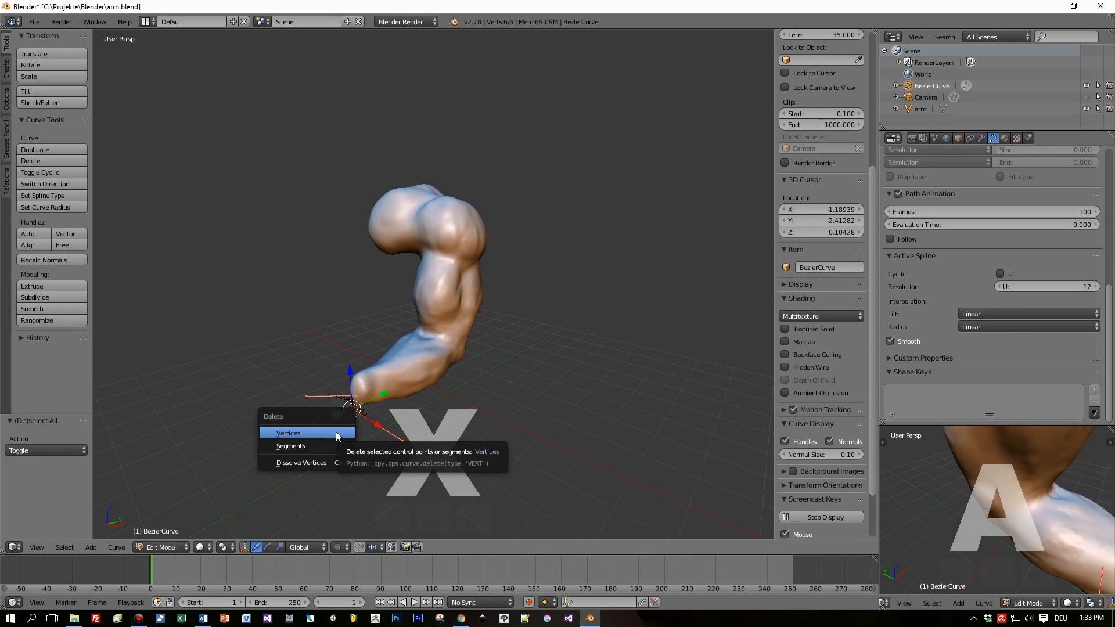
{"action": "left_click", "coordinate": [288, 433]}
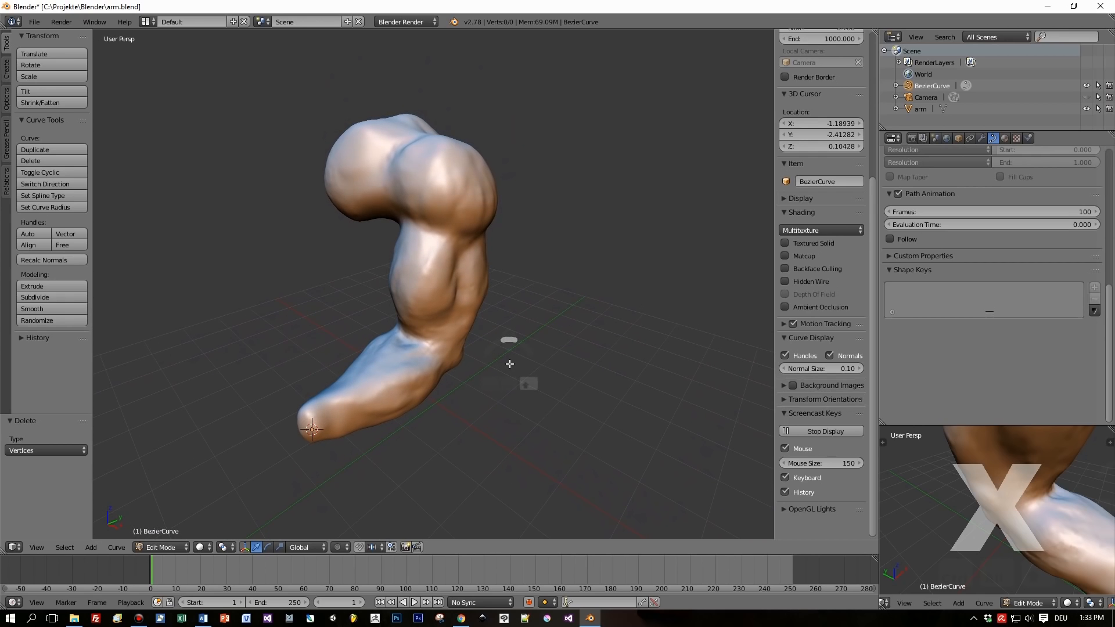
{"action": "mouse_move", "coordinate": [164, 229]}
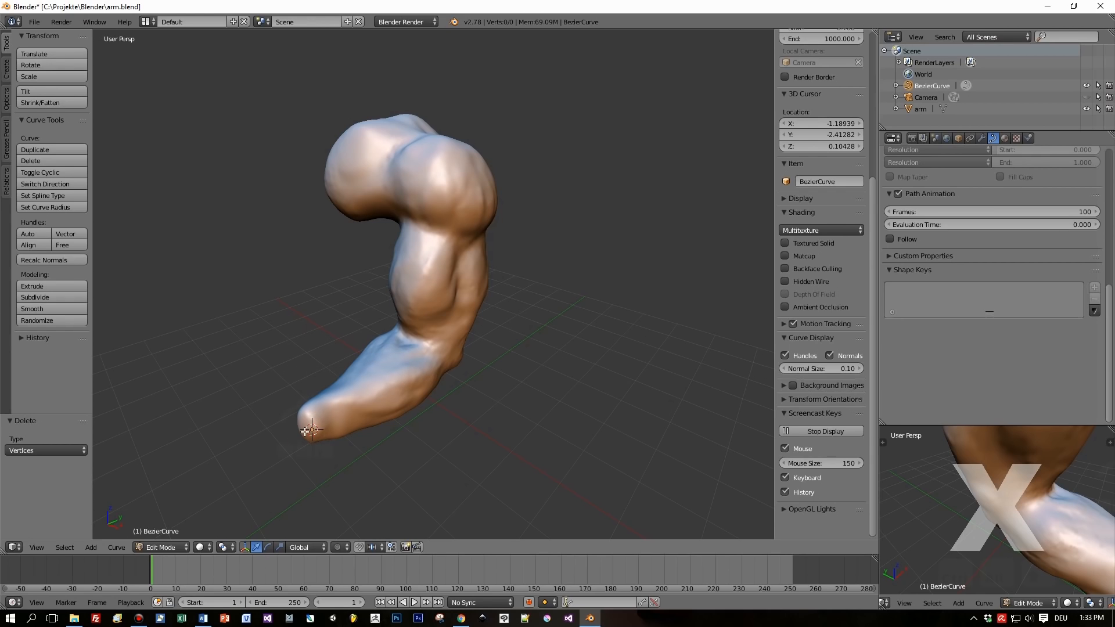
{"action": "mouse_move", "coordinate": [360, 115]}
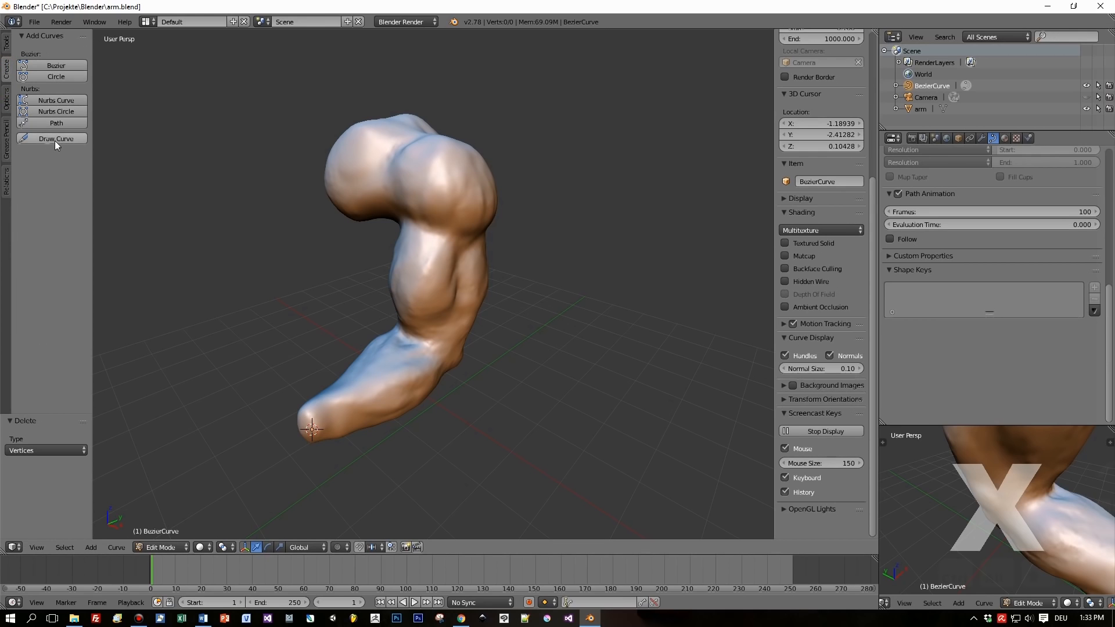
{"action": "mouse_move", "coordinate": [56, 138]}
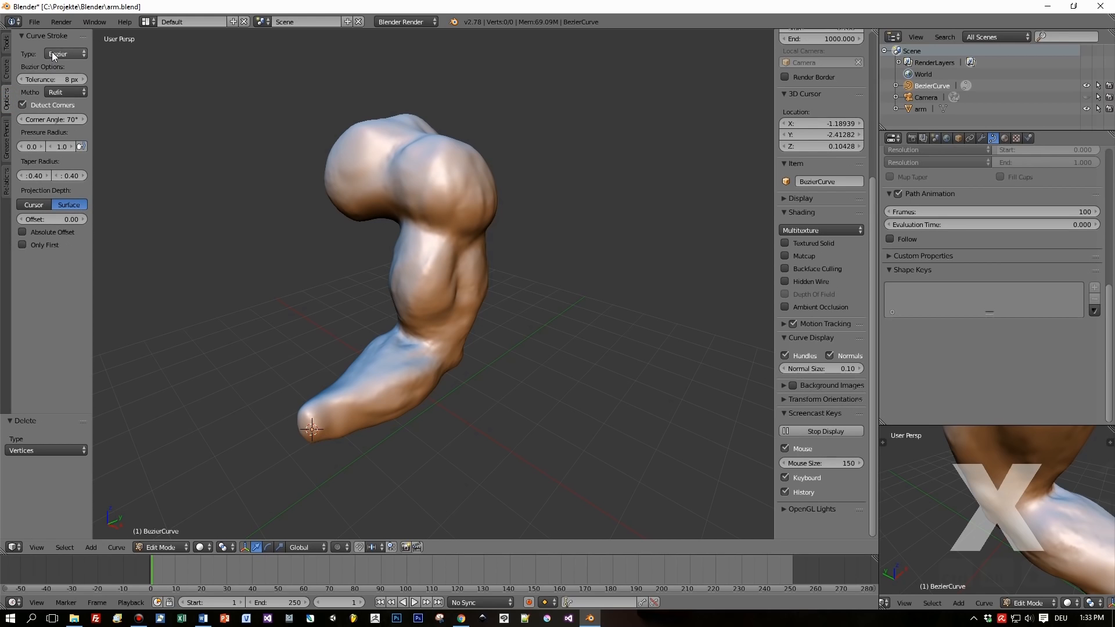
{"action": "mouse_move", "coordinate": [64, 53]}
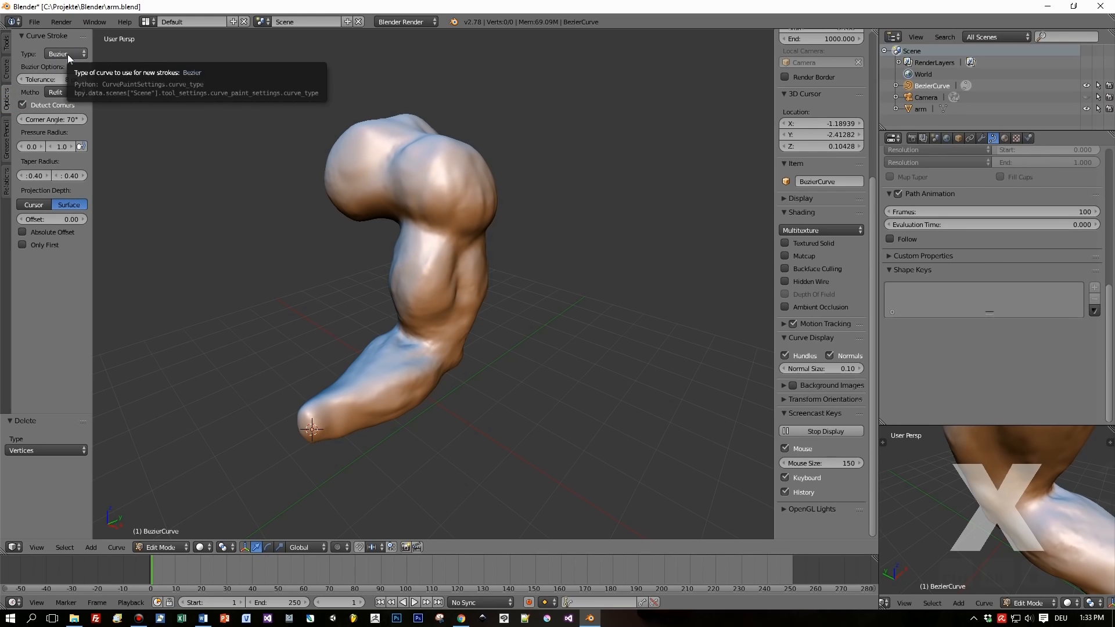
{"action": "mouse_move", "coordinate": [100, 195]}
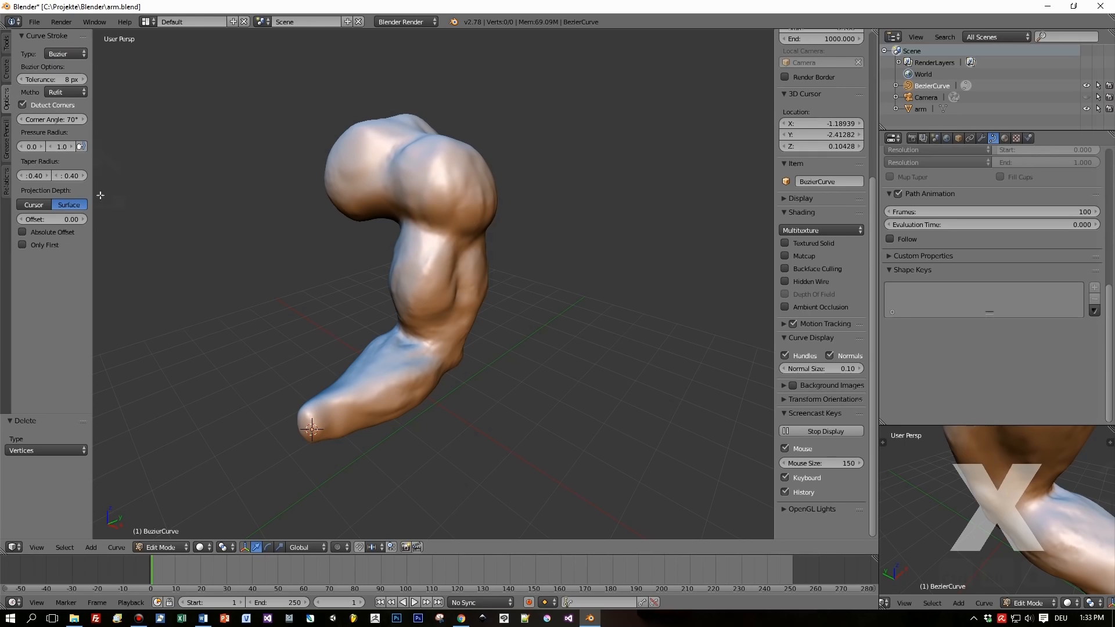
- Toggle Draw Curve's Projection Depth between Cursor and Surface
{"action": "left_click", "coordinate": [32, 204]}
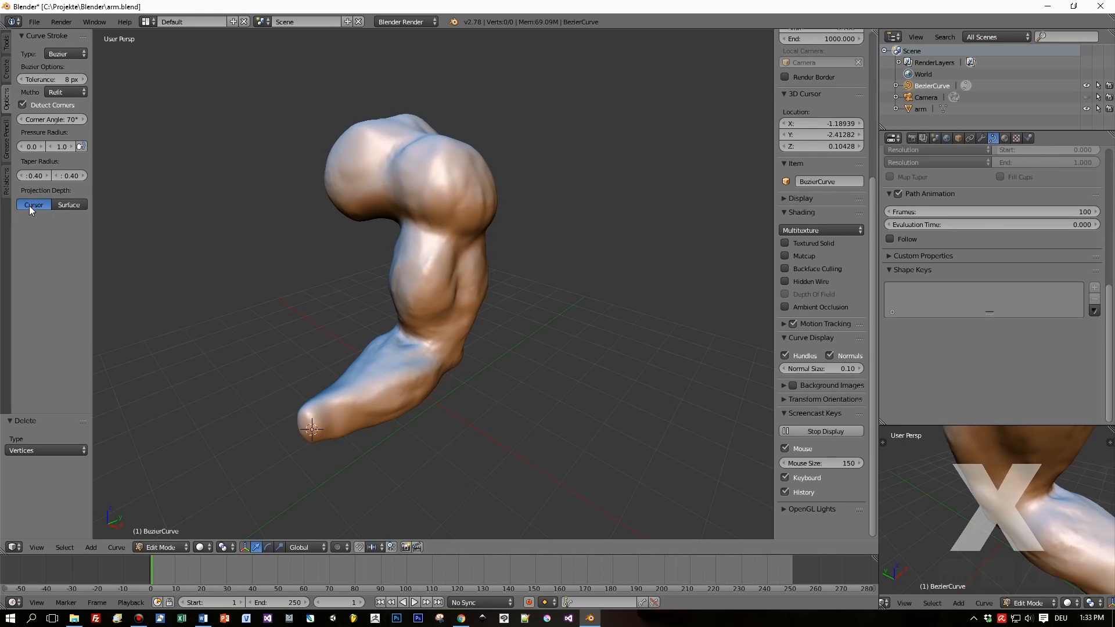
{"action": "left_click", "coordinate": [69, 205]}
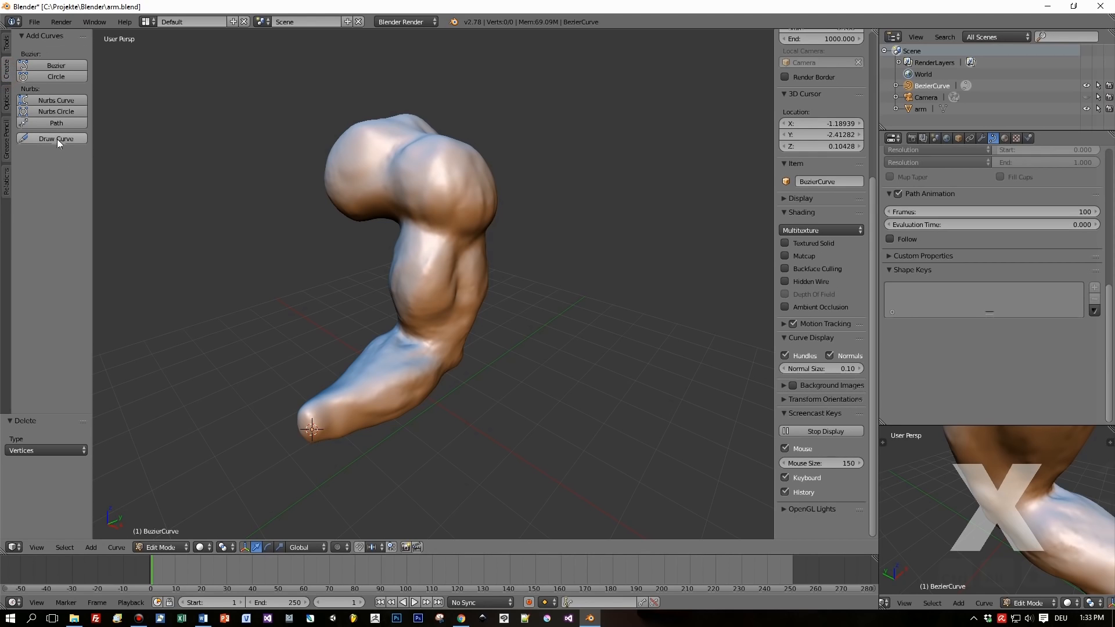
{"action": "mouse_move", "coordinate": [56, 138]}
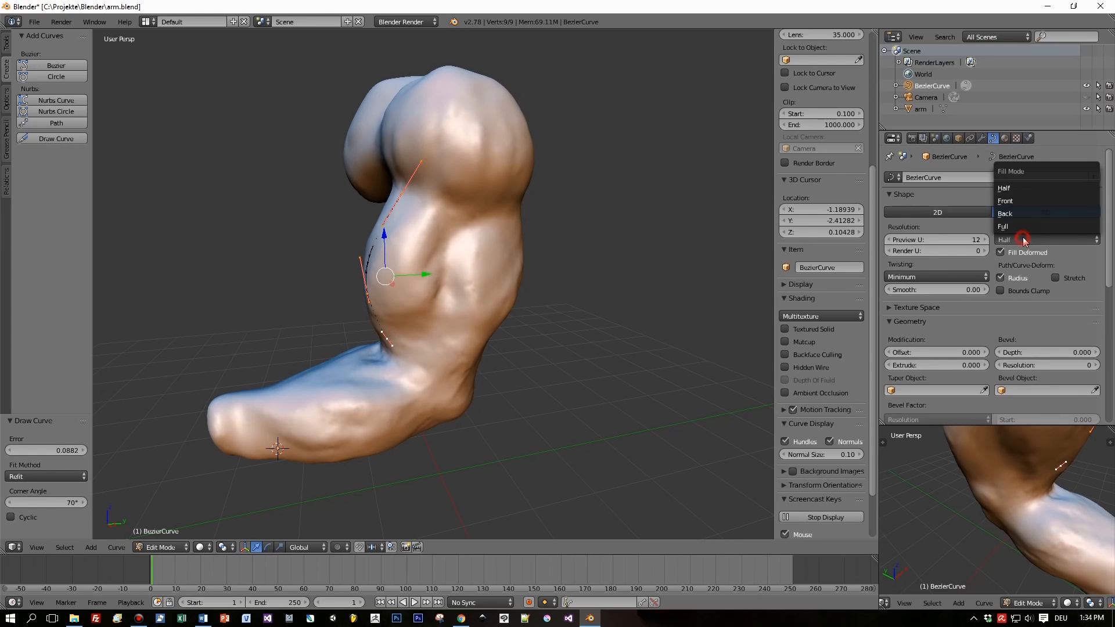
- Set the drawn curve's Fill to Full with a Bevel Depth of 0.156
{"action": "left_click", "coordinate": [1004, 227]}
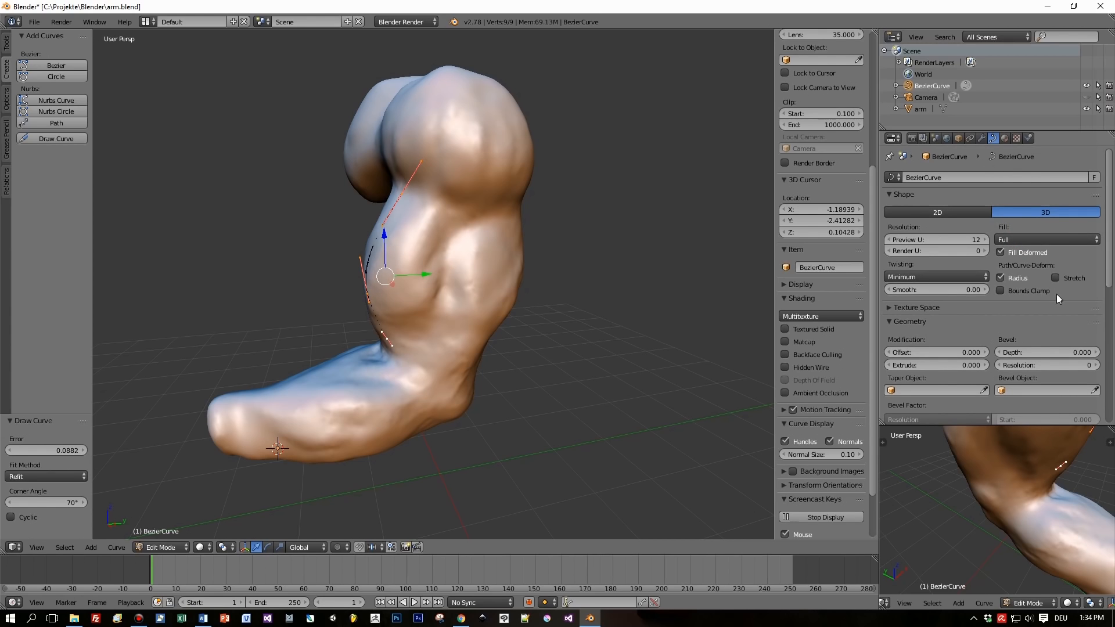
{"action": "mouse_move", "coordinate": [1027, 252]}
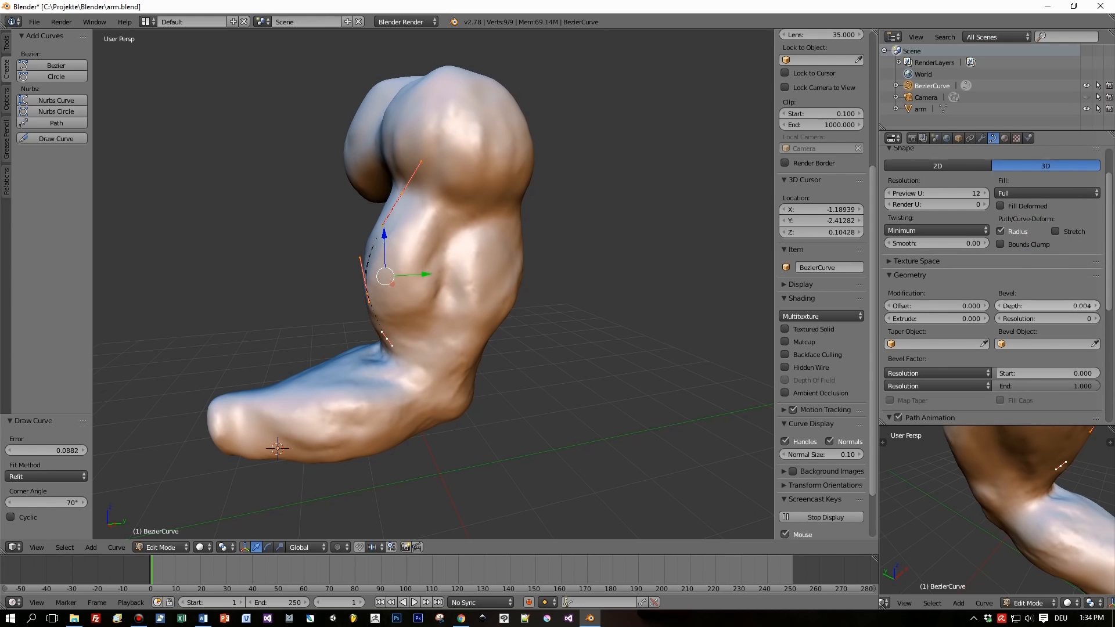
{"action": "left_click_drag", "start_coordinate": [1046, 305], "coordinate": [1059, 305]}
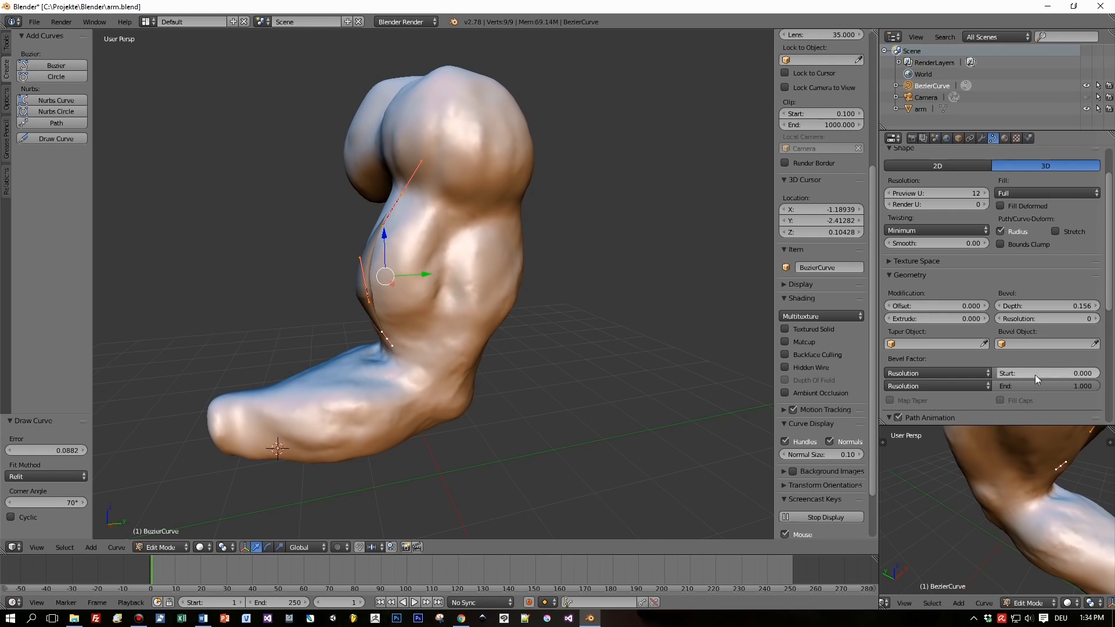
{"action": "left_click", "coordinate": [1045, 318]}
{"action": "type", "text": "8"}
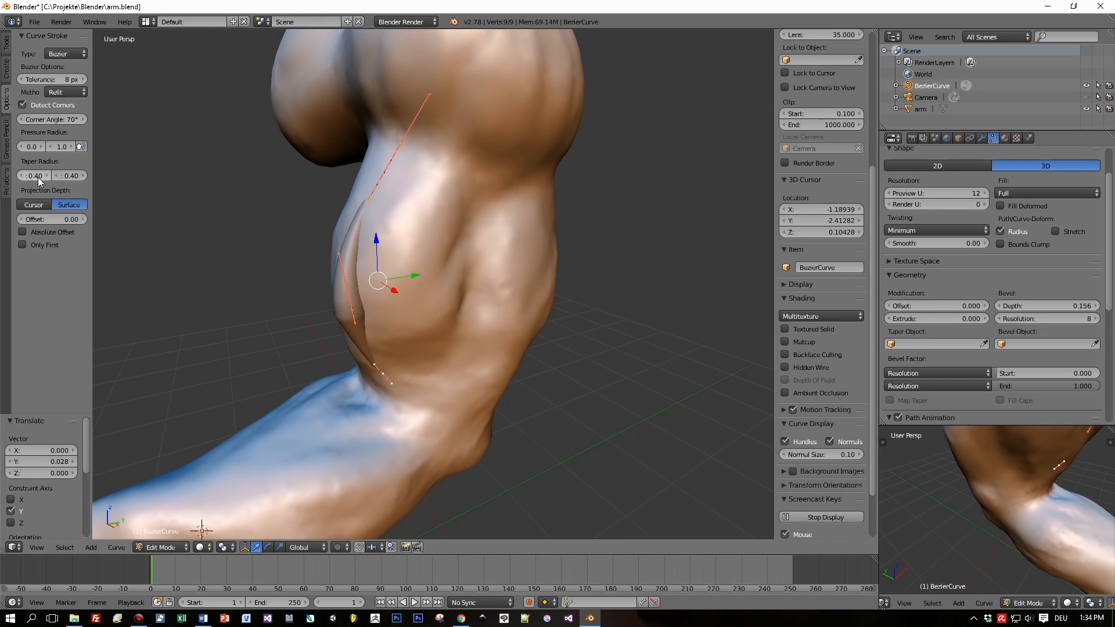
{"action": "mouse_move", "coordinate": [34, 175]}
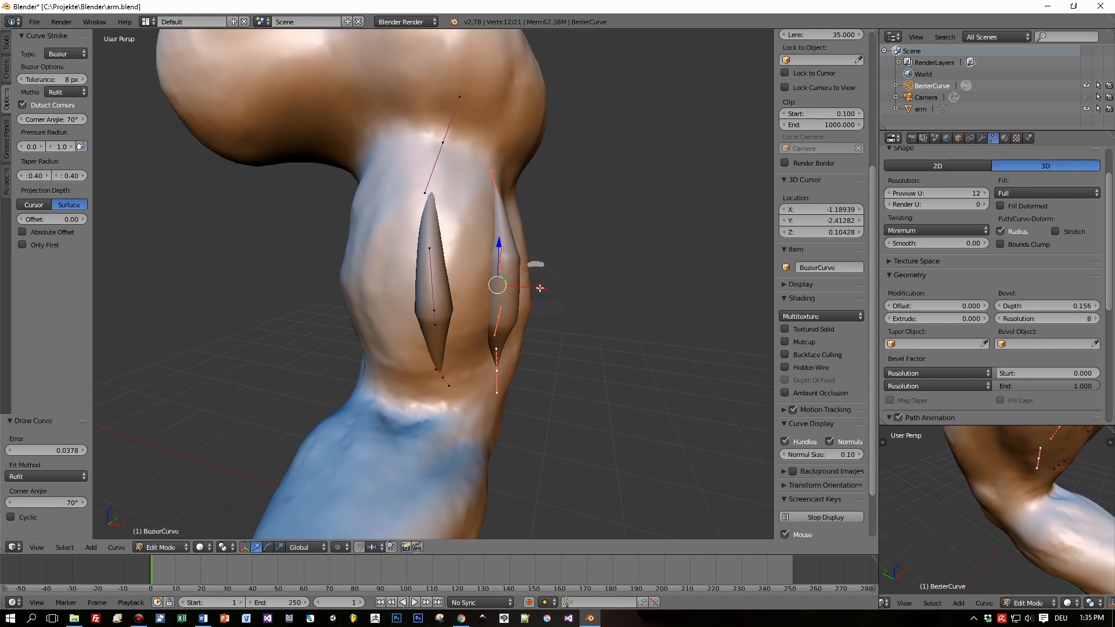
- Move the Bezier control points so the tapered spikes lie along the arm surface
{"action": "left_click_drag", "start_coordinate": [499, 287], "coordinate": [526, 305]}
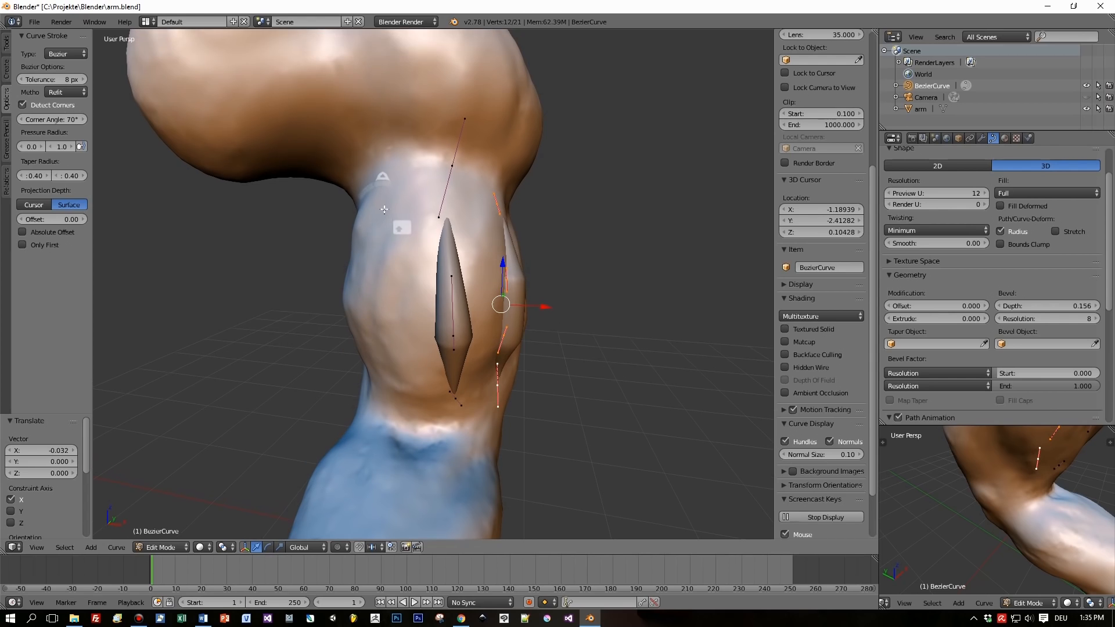
{"action": "left_click_drag", "start_coordinate": [388, 184], "coordinate": [388, 352]}
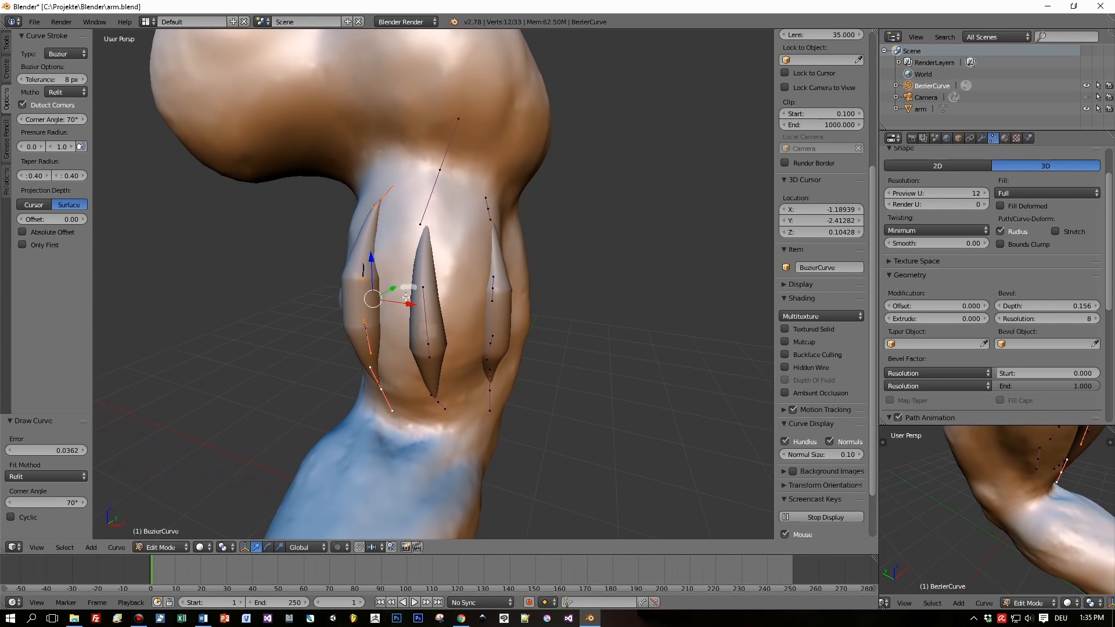
{"action": "left_click_drag", "start_coordinate": [372, 297], "coordinate": [372, 292]}
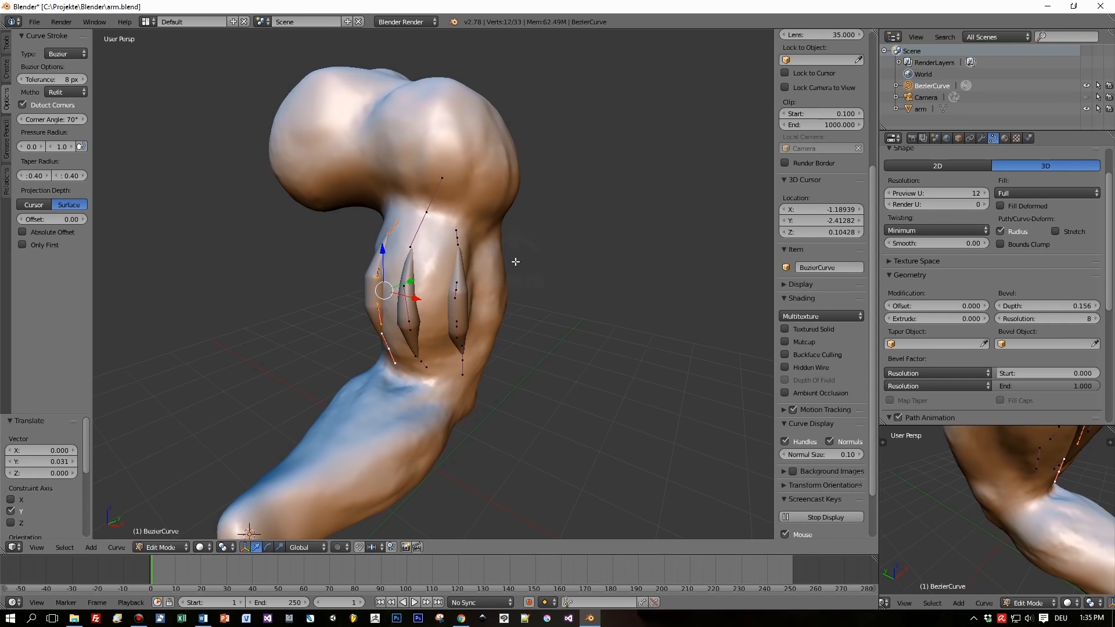
{"action": "mouse_move", "coordinate": [491, 256]}
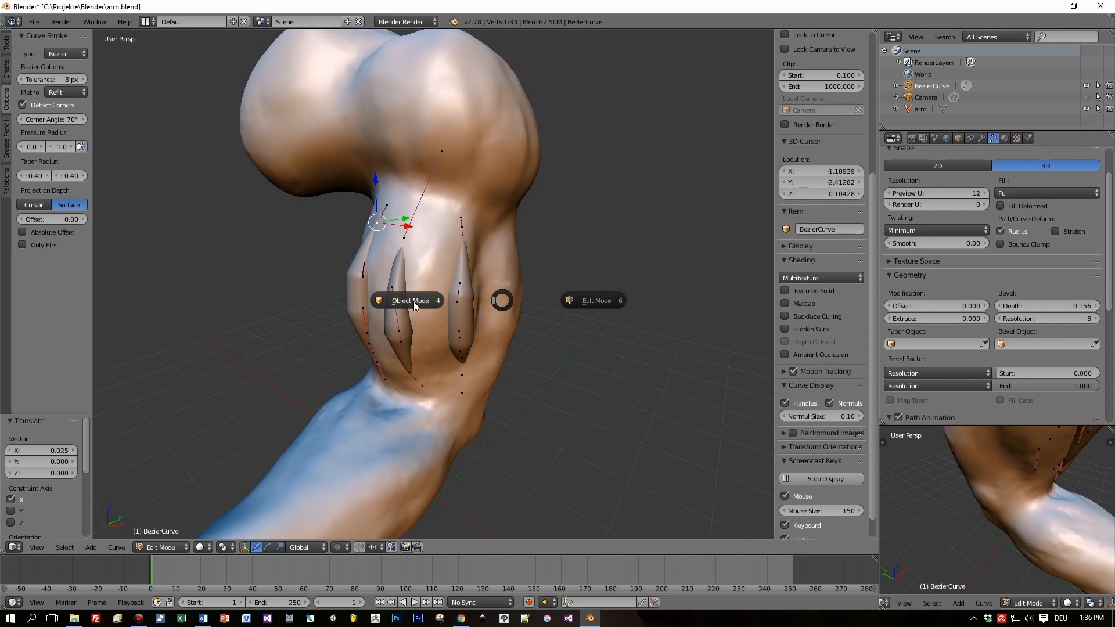
- Convert the spike curves to a mesh via Alt+C in Object Mode
{"action": "left_click", "coordinate": [410, 300]}
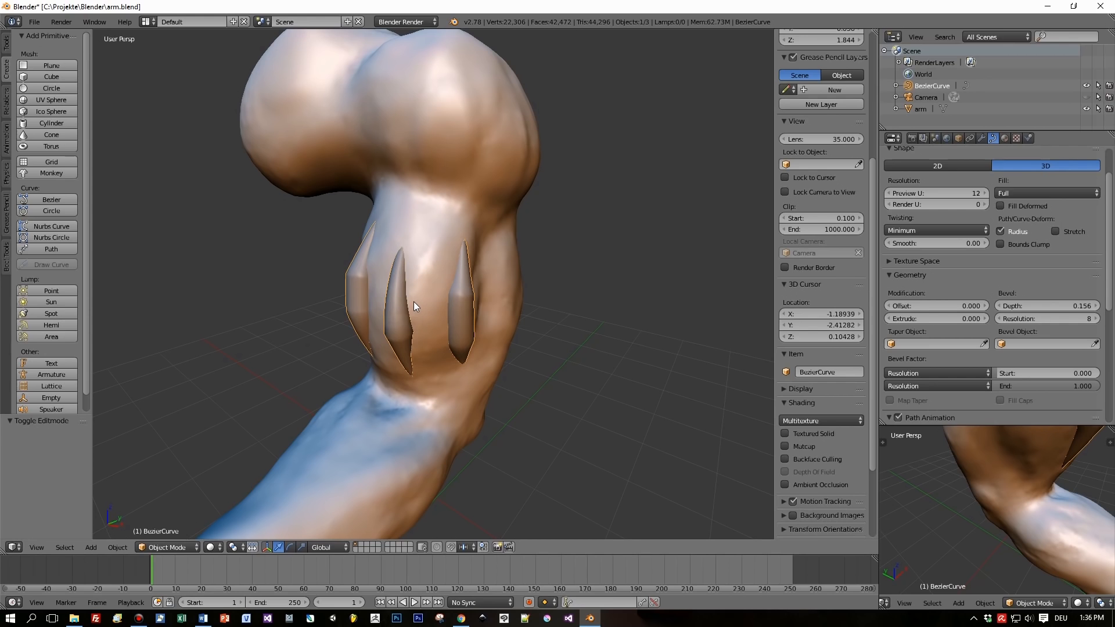
{"action": "key", "text": "alt+c"}
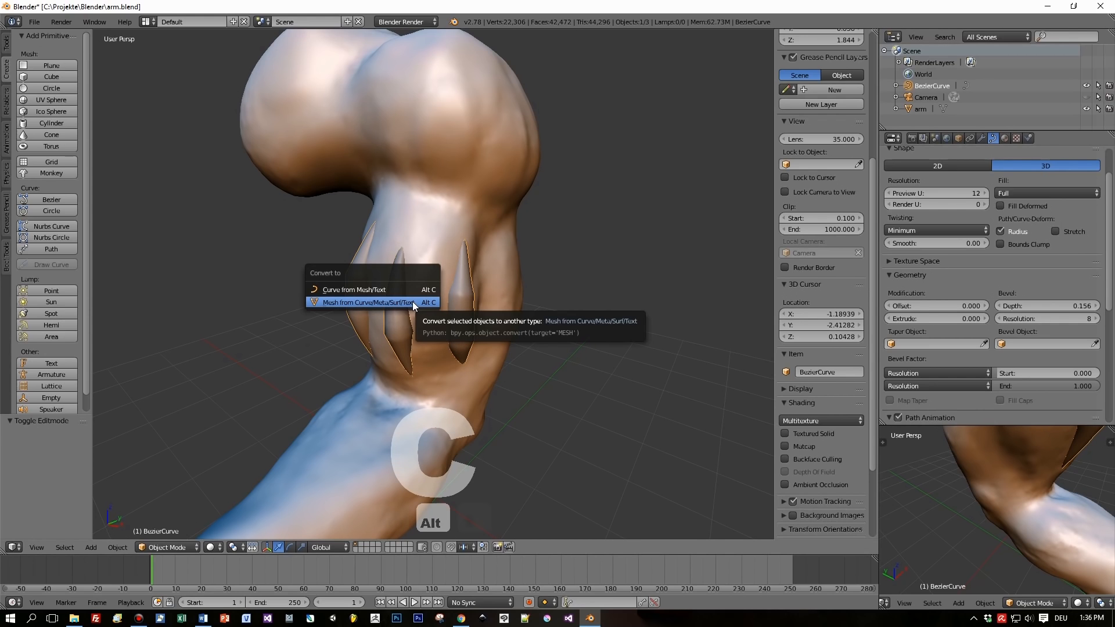
{"action": "left_click", "coordinate": [369, 302]}
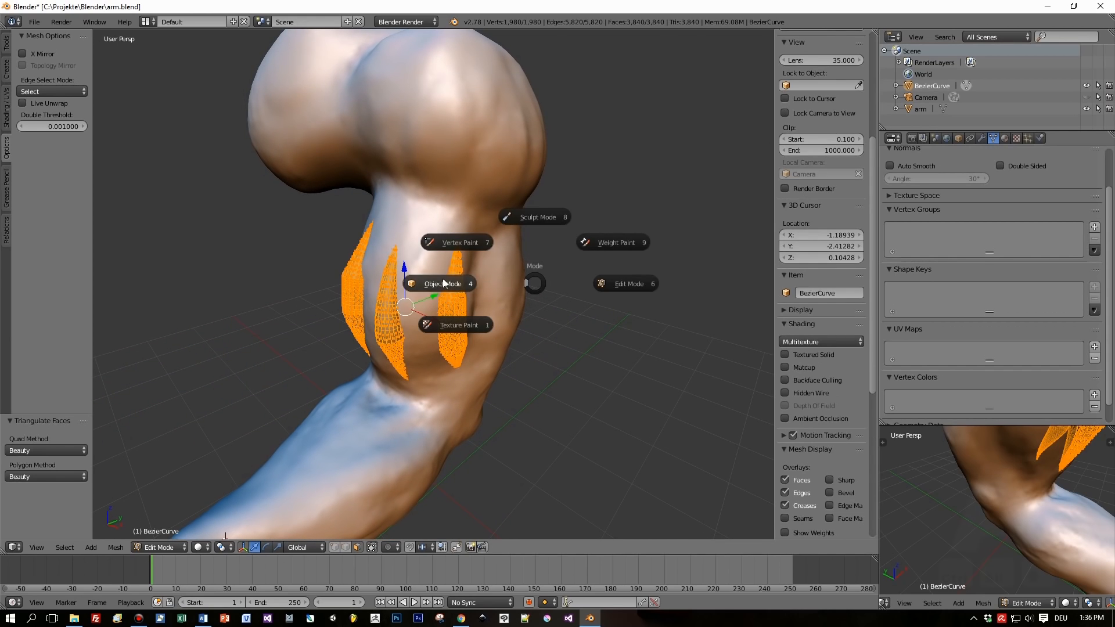
- Boolean-union the spike mesh into the arm with the Bool Tool
{"action": "left_click", "coordinate": [441, 283]}
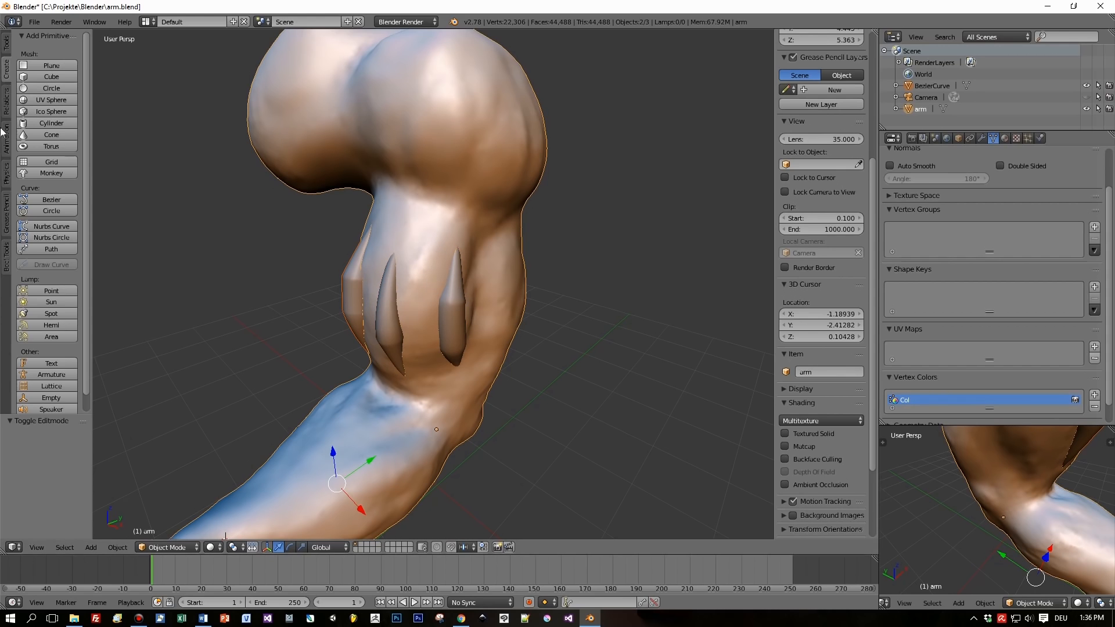
{"action": "left_click", "coordinate": [7, 256]}
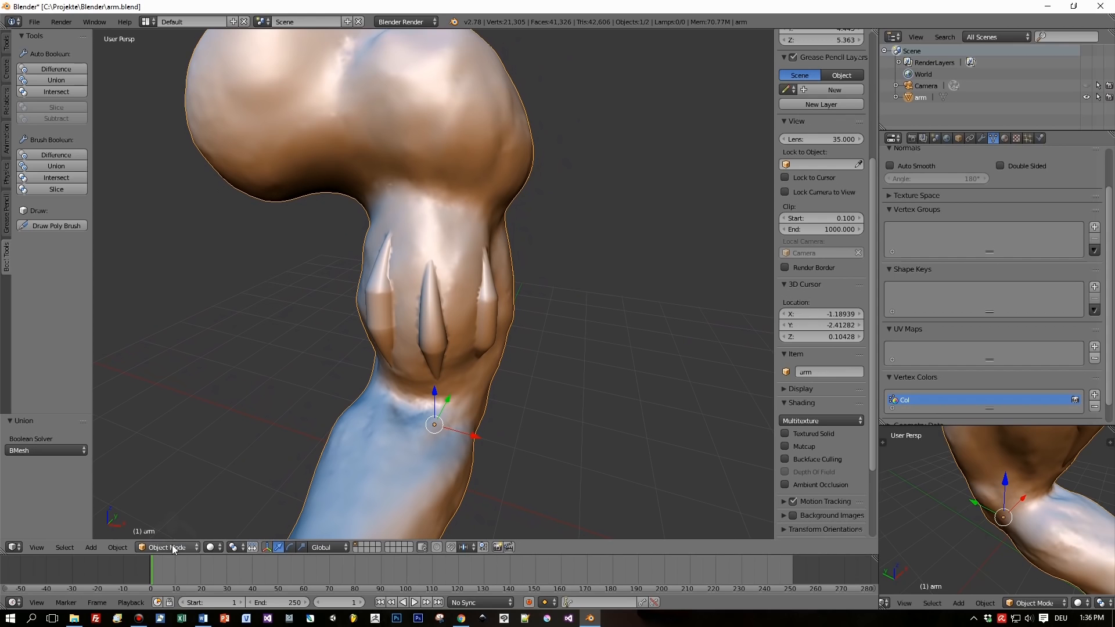
{"action": "left_click", "coordinate": [167, 547]}
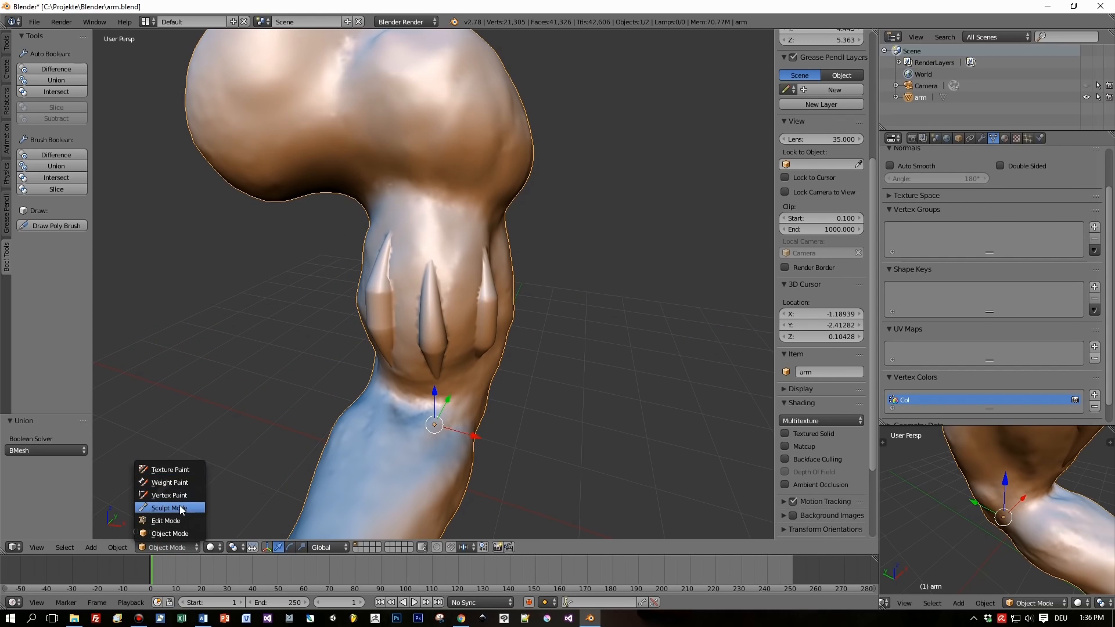
- Enter Sculpt Mode and enable Dyntopo, accepting the vertex data warning
{"action": "left_click", "coordinate": [168, 507]}
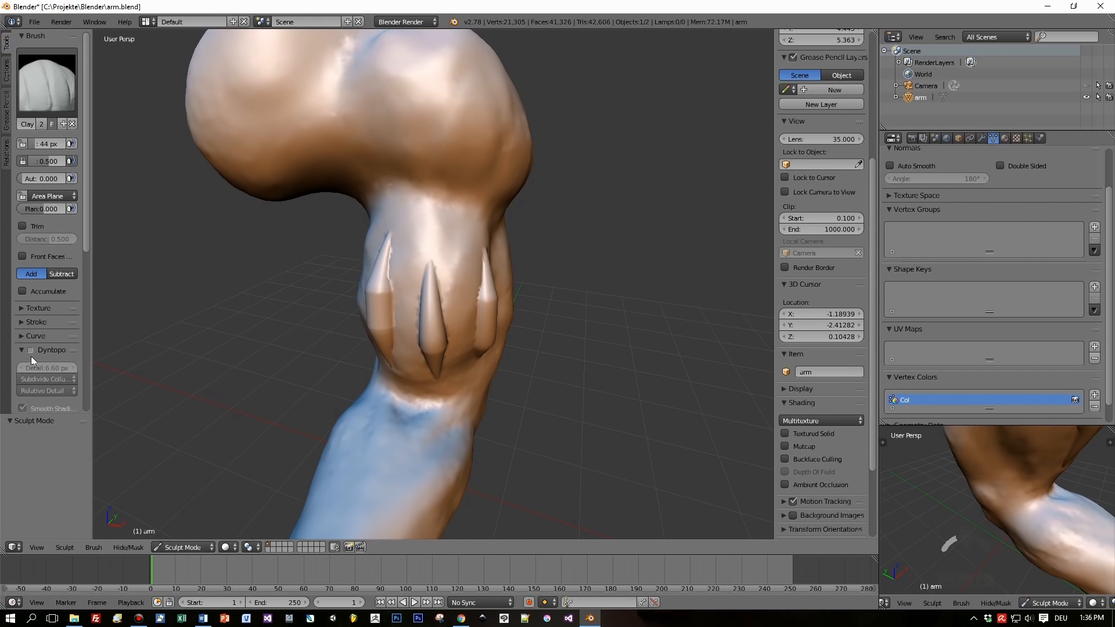
{"action": "left_click", "coordinate": [31, 349]}
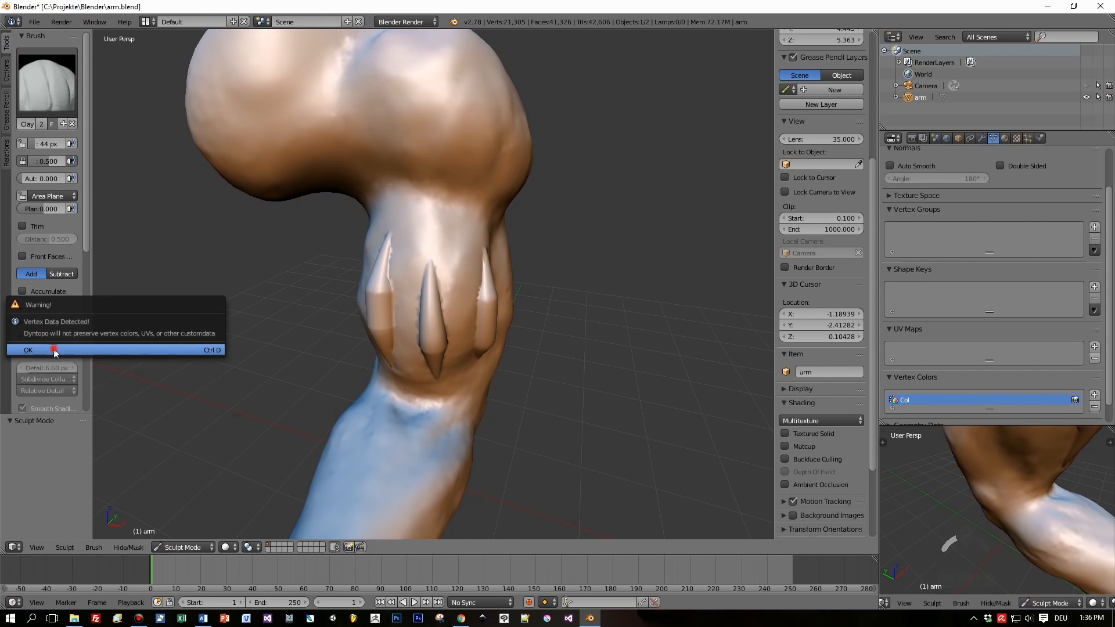
{"action": "left_click", "coordinate": [28, 350]}
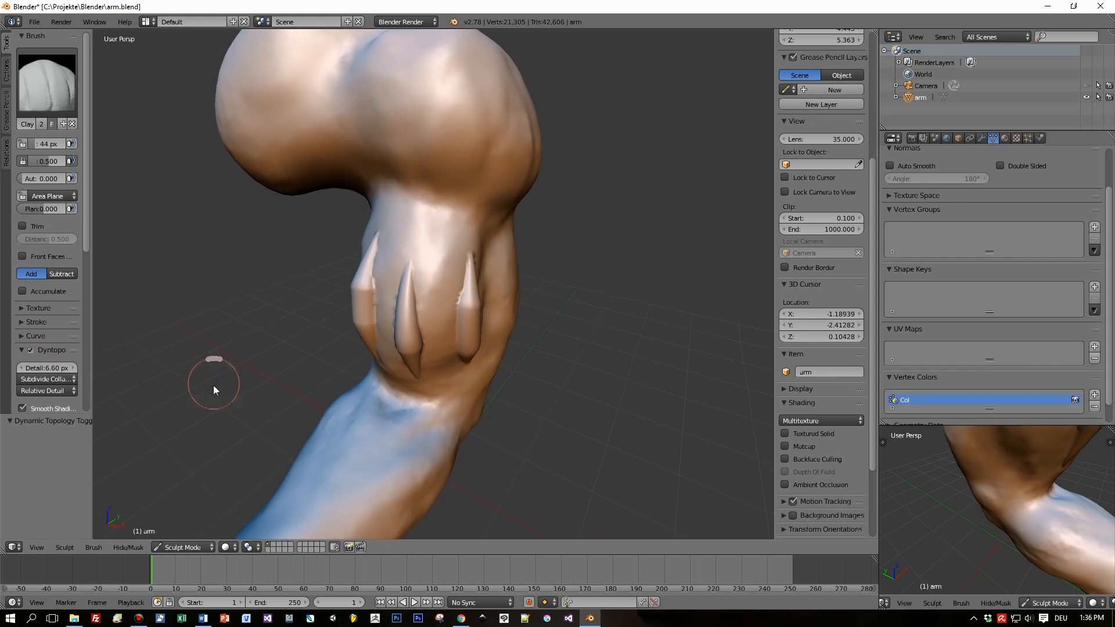
{"action": "left_click_drag", "start_coordinate": [214, 390], "coordinate": [316, 315]}
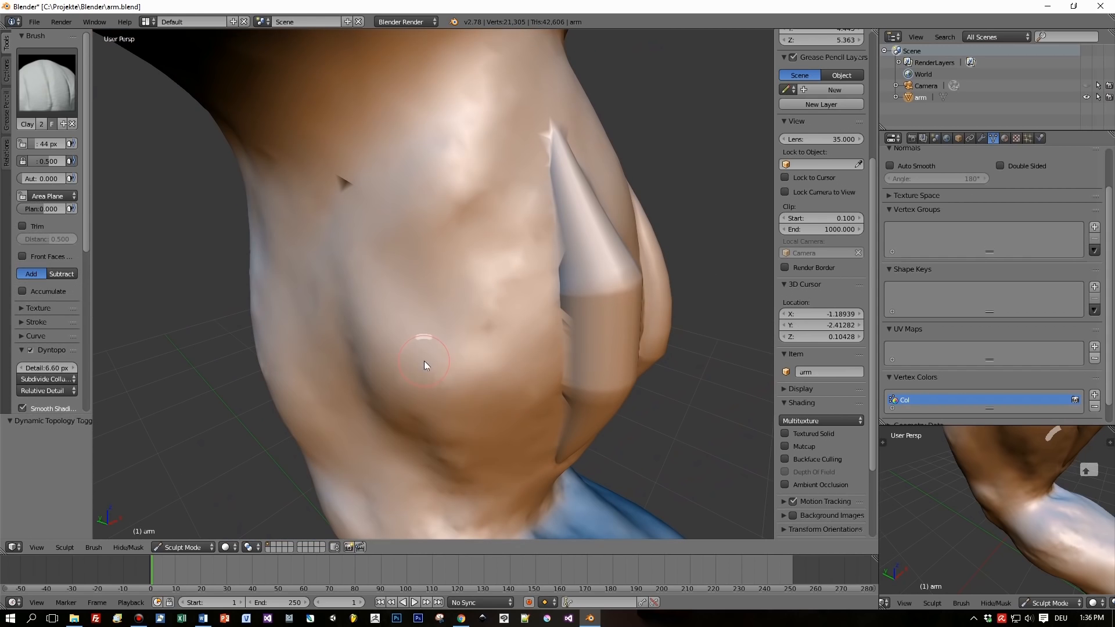
- Build up clay along the spike edges and smooth the seams beside them
{"action": "left_click_drag", "start_coordinate": [422, 366], "coordinate": [568, 386]}
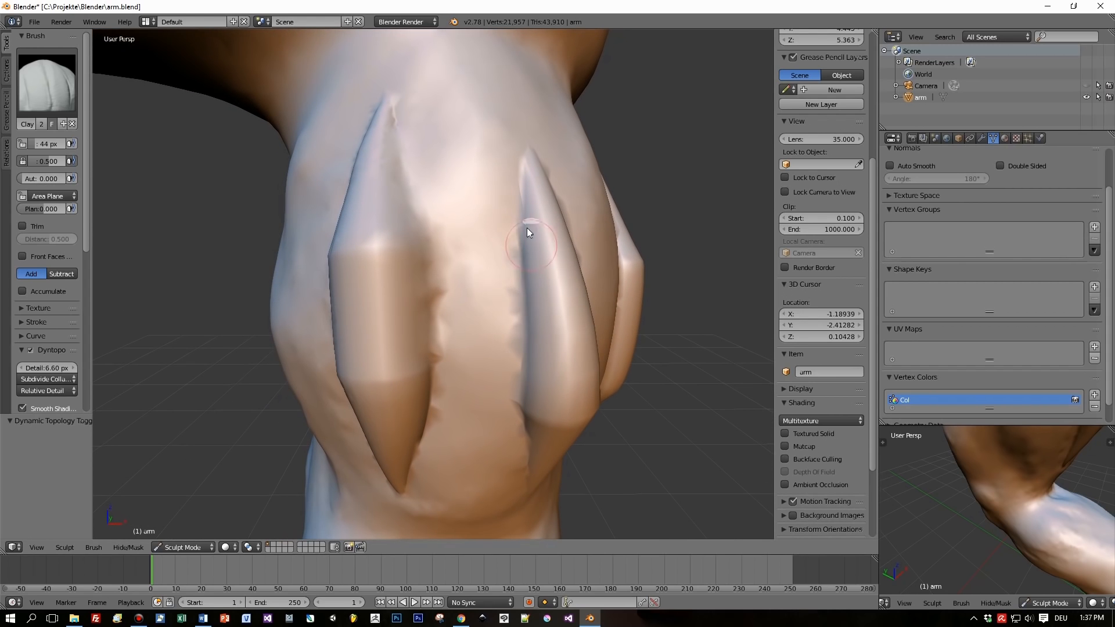
{"action": "left_click_drag", "start_coordinate": [529, 242], "coordinate": [523, 360]}
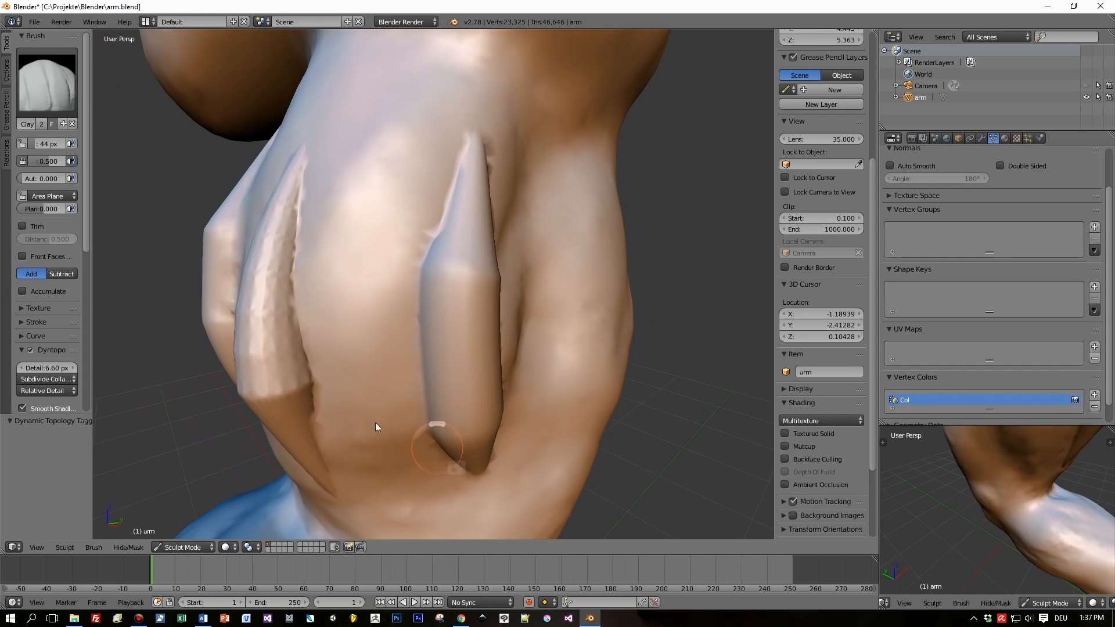
{"action": "left_click_drag", "start_coordinate": [438, 445], "coordinate": [305, 298]}
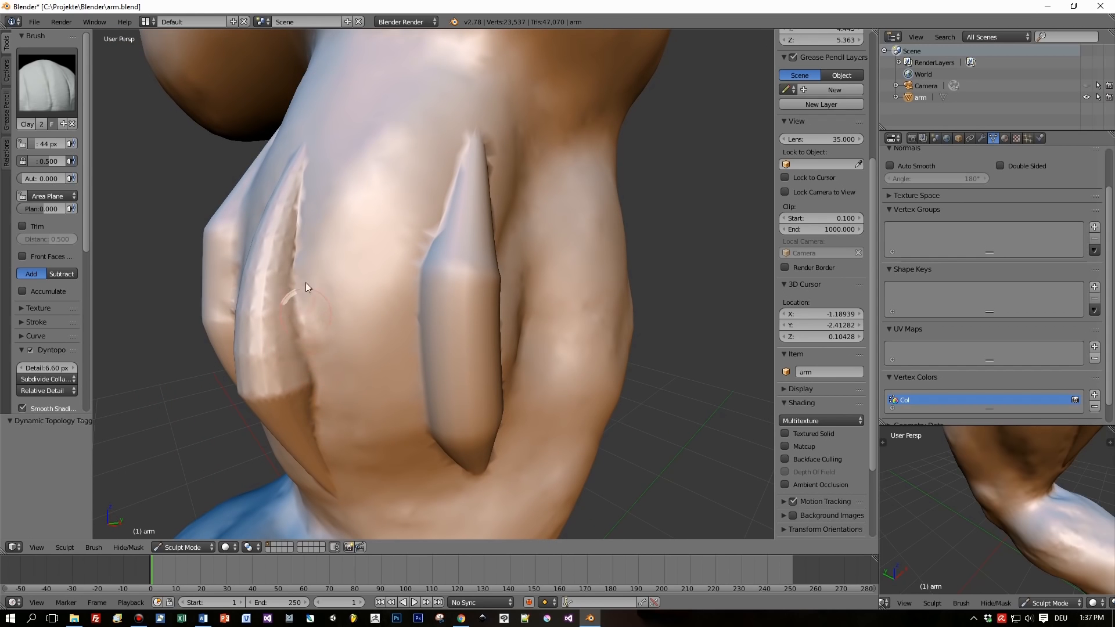
{"action": "left_click_drag", "start_coordinate": [305, 288], "coordinate": [384, 348]}
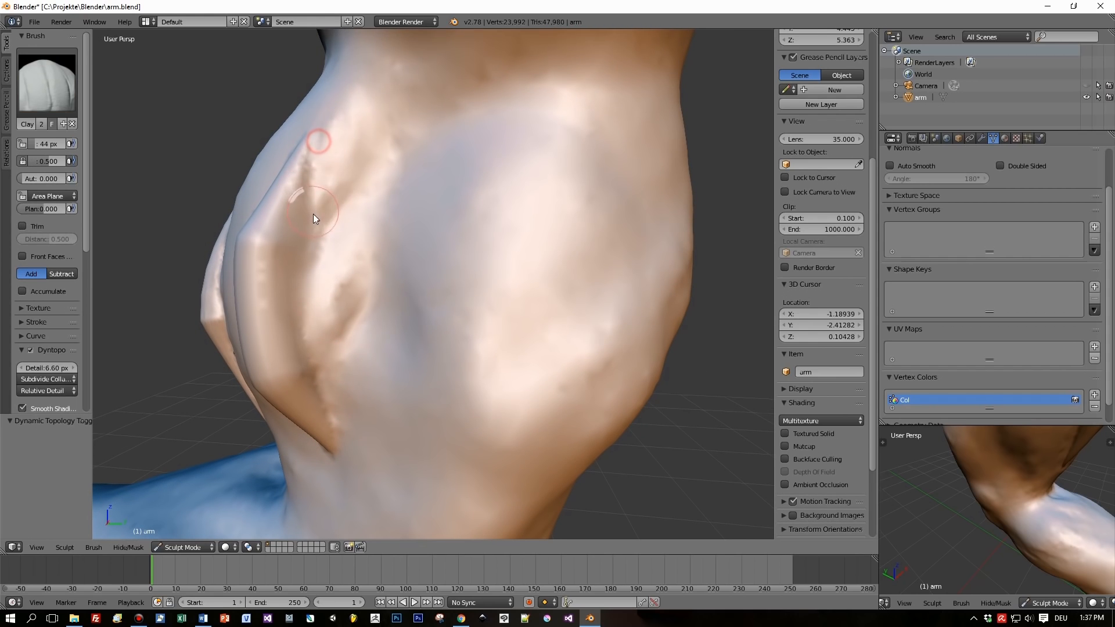
{"action": "left_click_drag", "start_coordinate": [316, 217], "coordinate": [543, 173]}
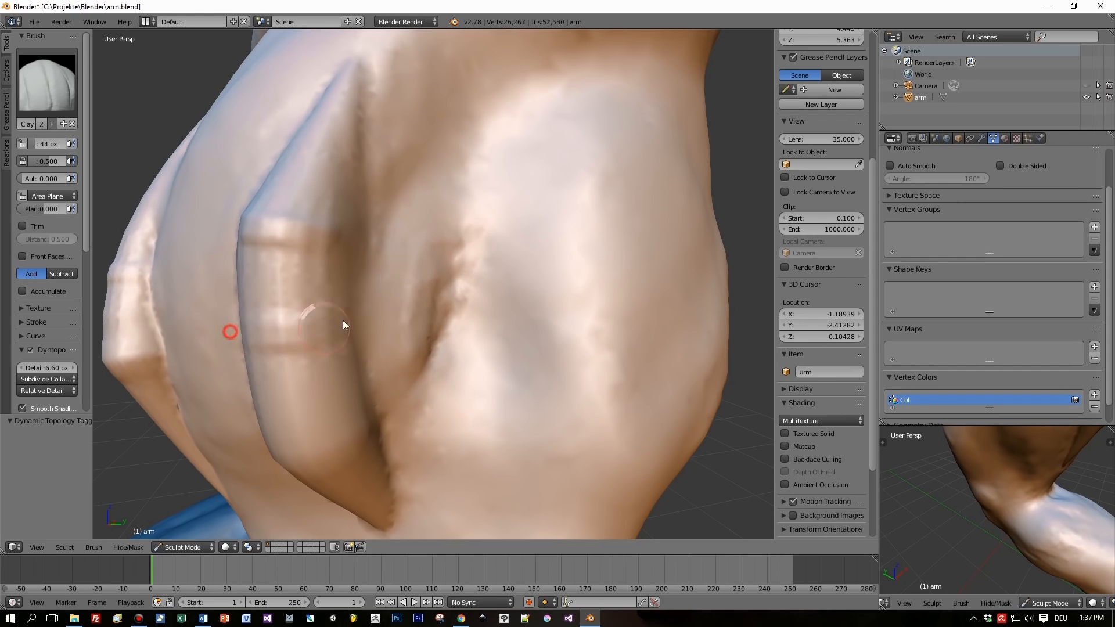
- Blend the spike bases into the forearm with more Clay strokes
{"action": "left_click_drag", "start_coordinate": [230, 332], "coordinate": [278, 463]}
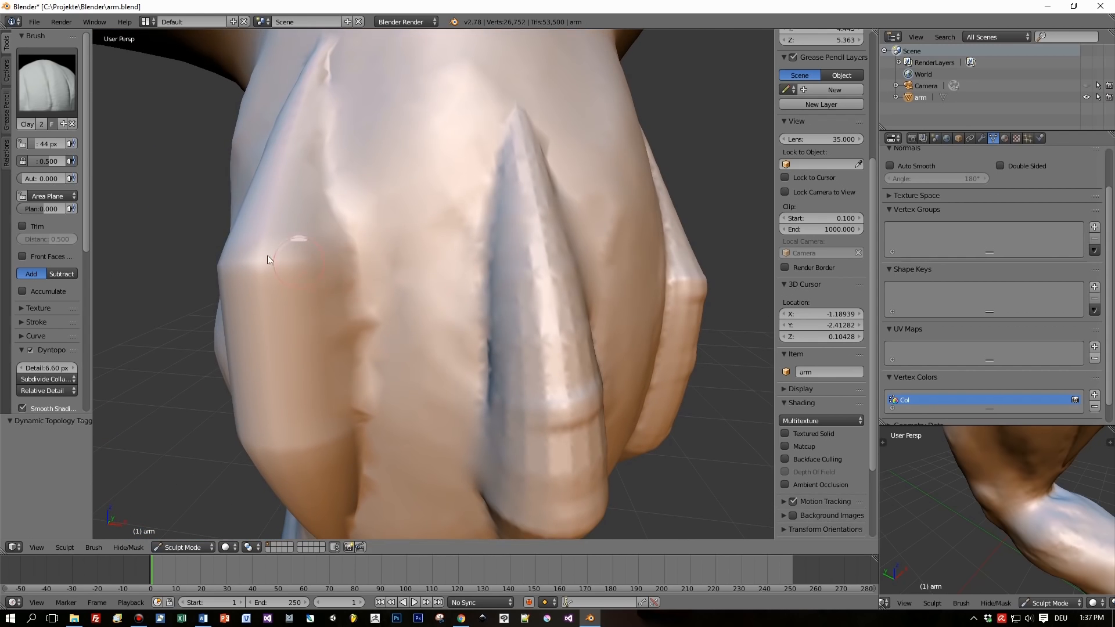
{"action": "left_click_drag", "start_coordinate": [269, 259], "coordinate": [242, 354]}
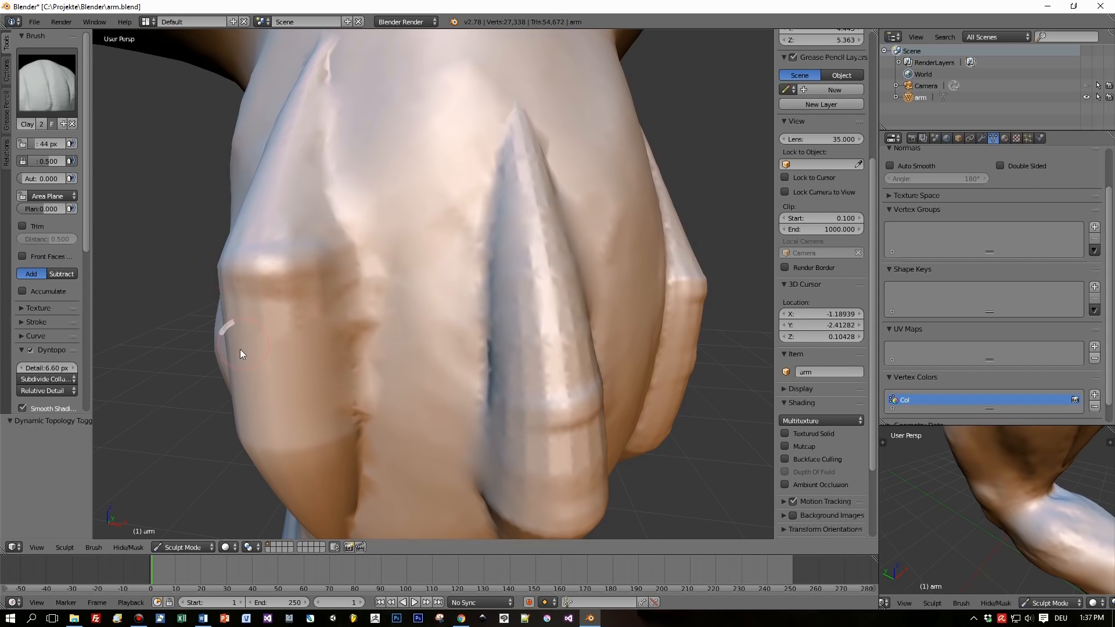
{"action": "left_click_drag", "start_coordinate": [242, 354], "coordinate": [246, 464]}
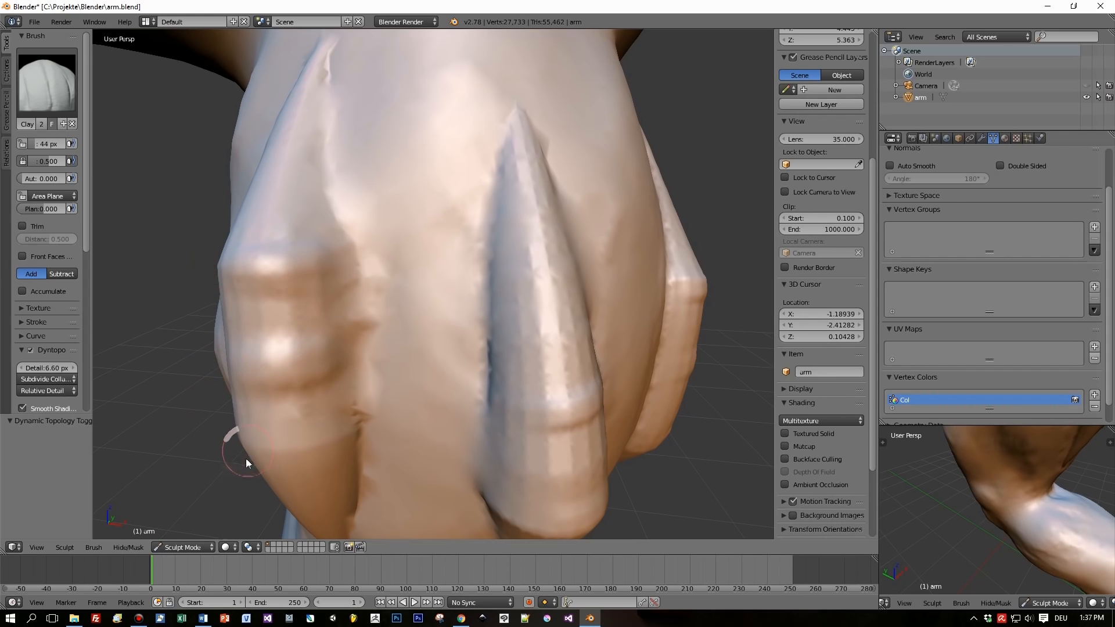
{"action": "left_click_drag", "start_coordinate": [247, 464], "coordinate": [389, 367]}
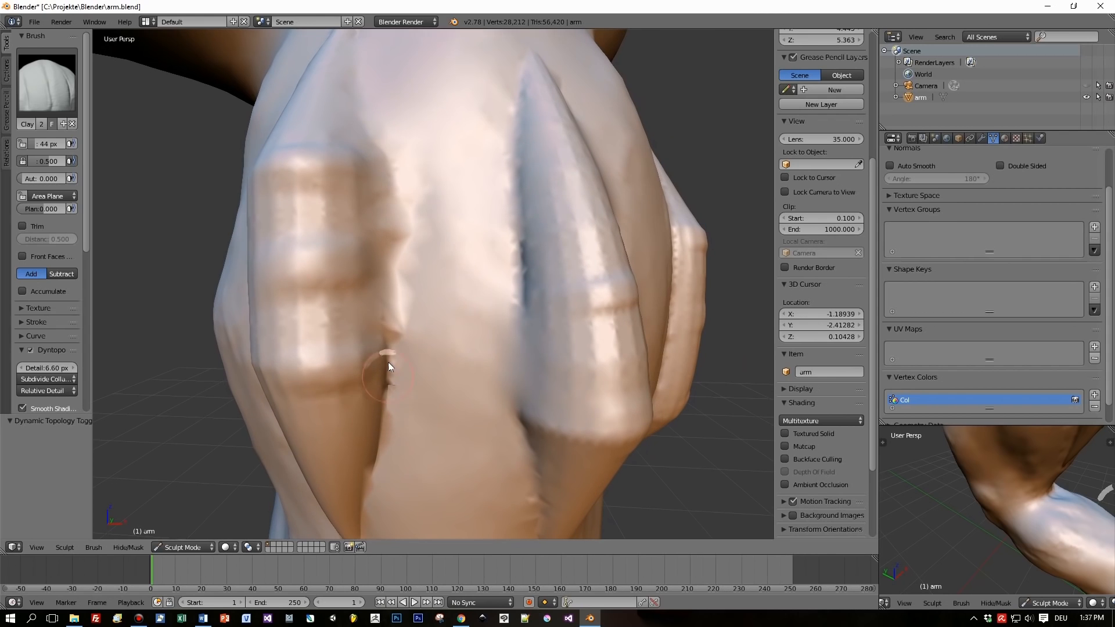
{"action": "left_click_drag", "start_coordinate": [389, 366], "coordinate": [661, 369]}
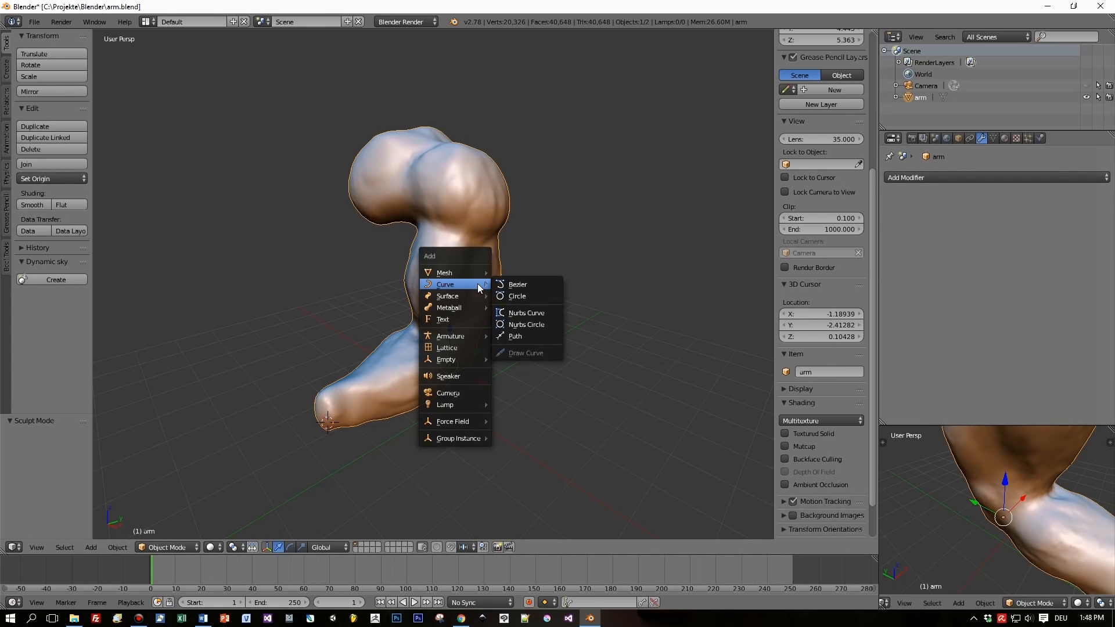
- Add a second Bezier curve and set its Fill to Full with Bevel Depth 0.161
{"action": "left_click", "coordinate": [518, 284]}
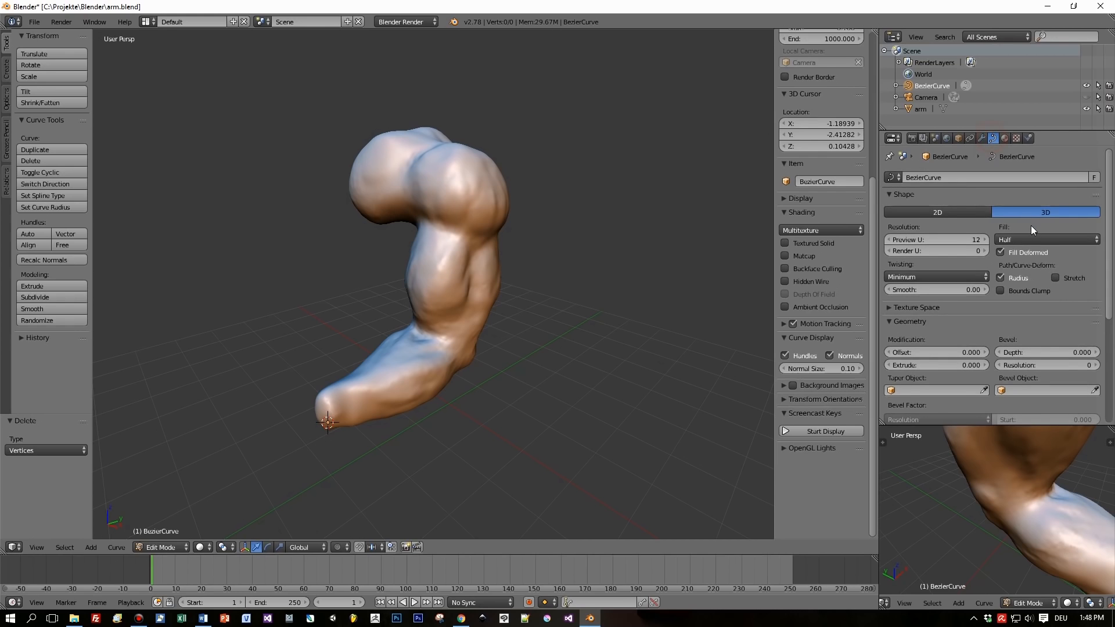
{"action": "left_click", "coordinate": [1046, 239]}
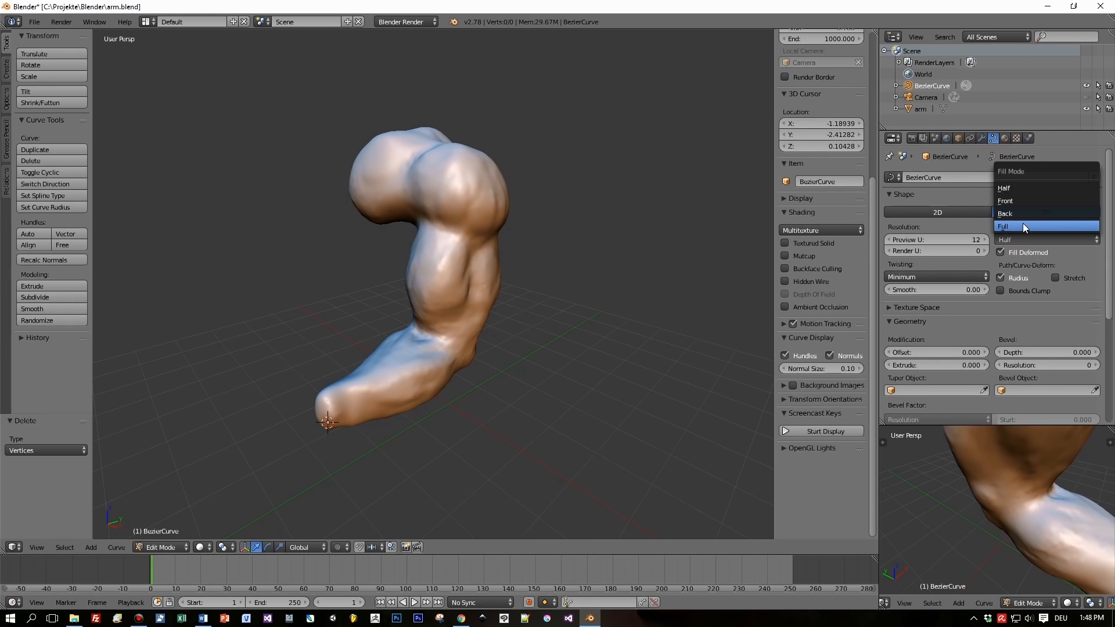
{"action": "left_click", "coordinate": [1004, 227]}
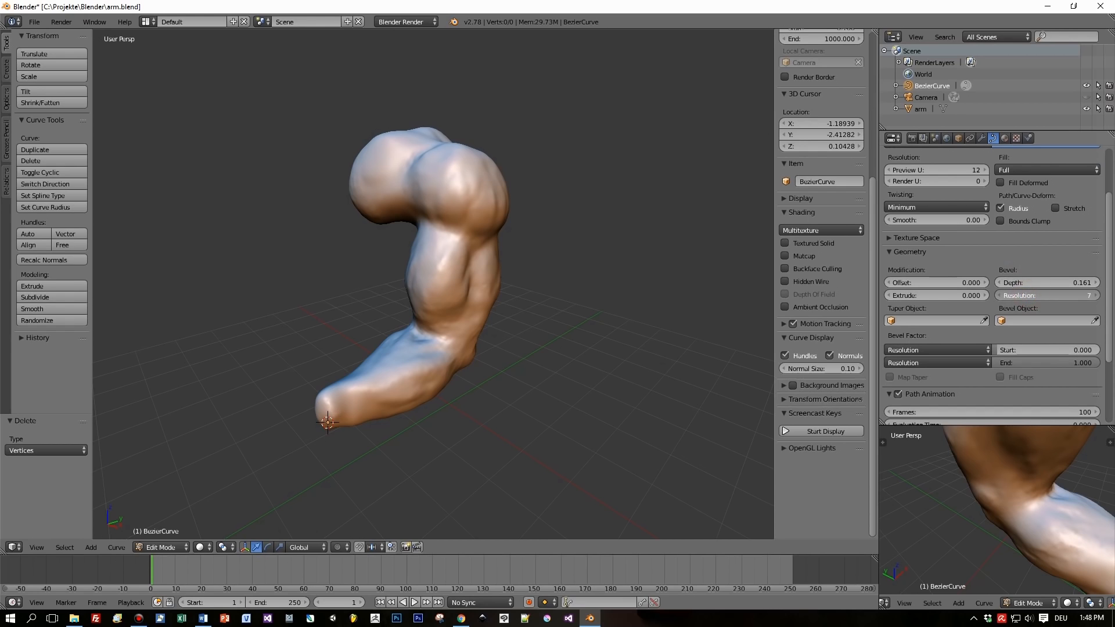
{"action": "left_click", "coordinate": [1081, 295]}
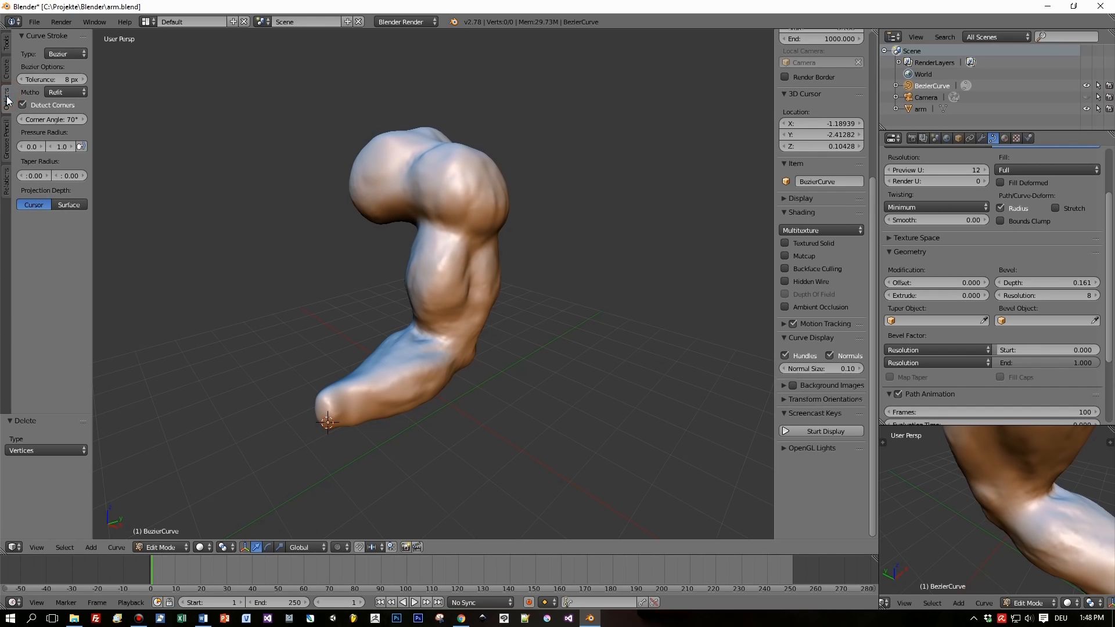
- Set curve strokes to Surface projection, taper end 0.36, snapping Only First point
{"action": "left_click", "coordinate": [68, 204]}
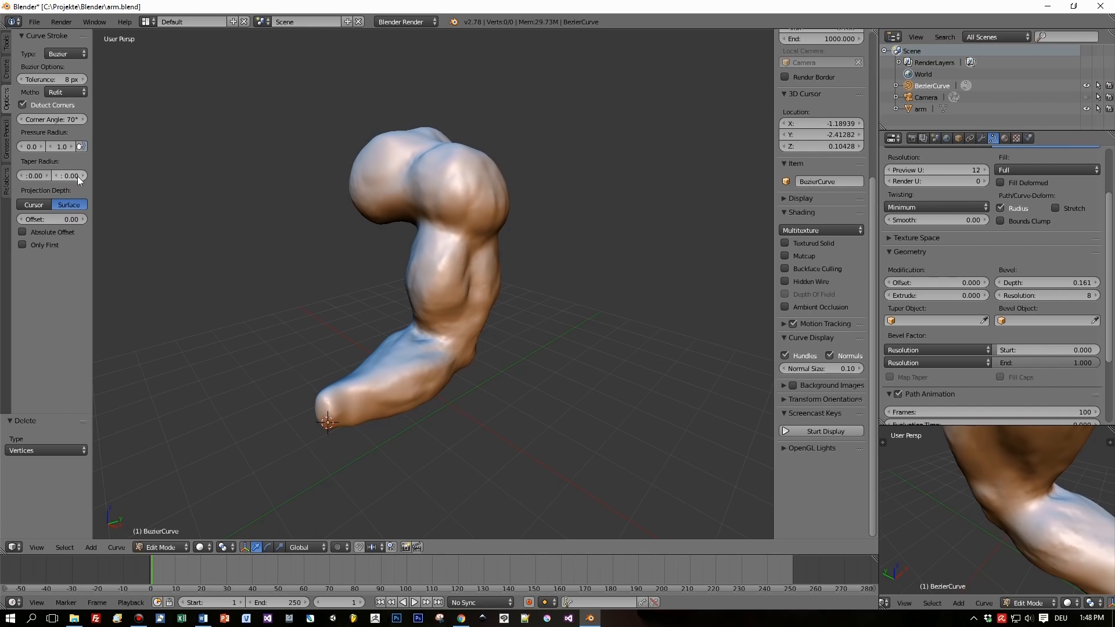
{"action": "left_click_drag", "start_coordinate": [53, 176], "coordinate": [77, 176]}
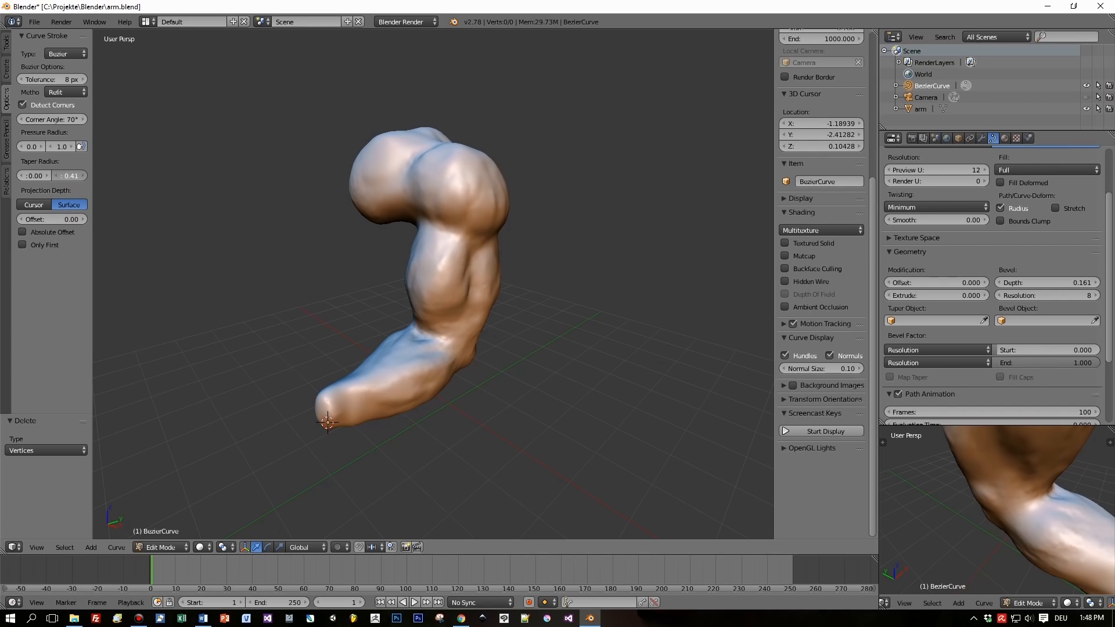
{"action": "left_click_drag", "start_coordinate": [64, 175], "coordinate": [60, 176]}
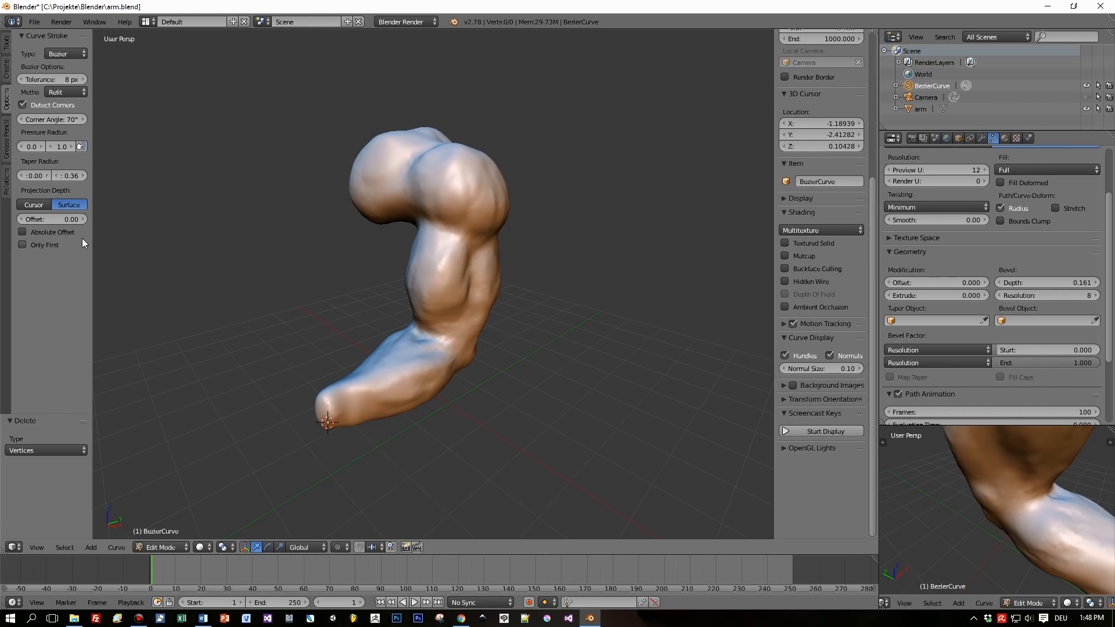
{"action": "left_click", "coordinate": [50, 246]}
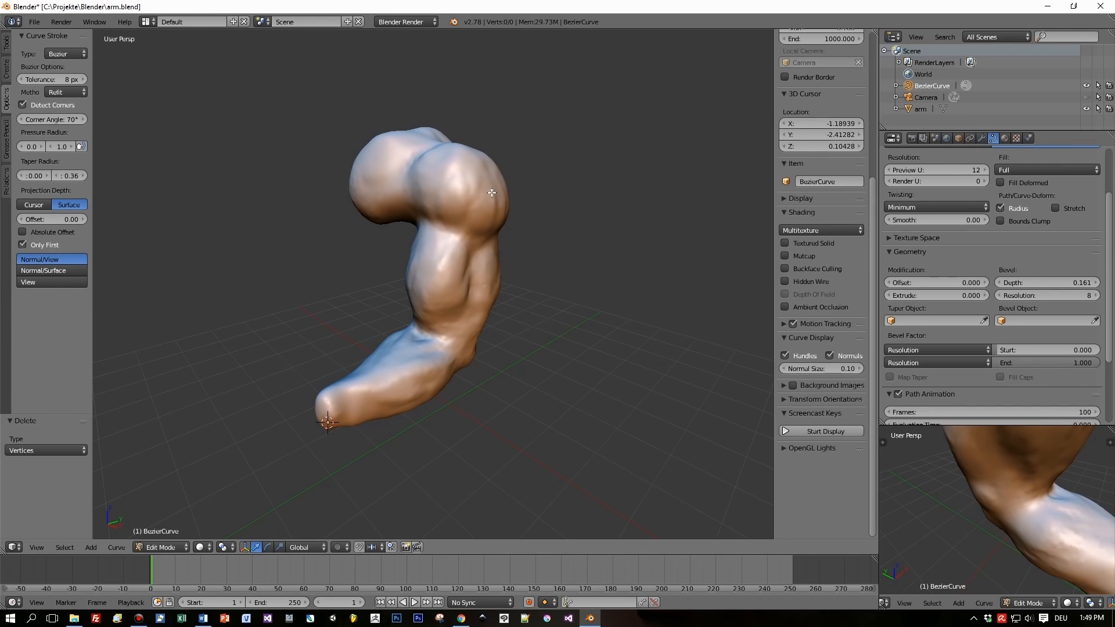
{"action": "mouse_move", "coordinate": [363, 219]}
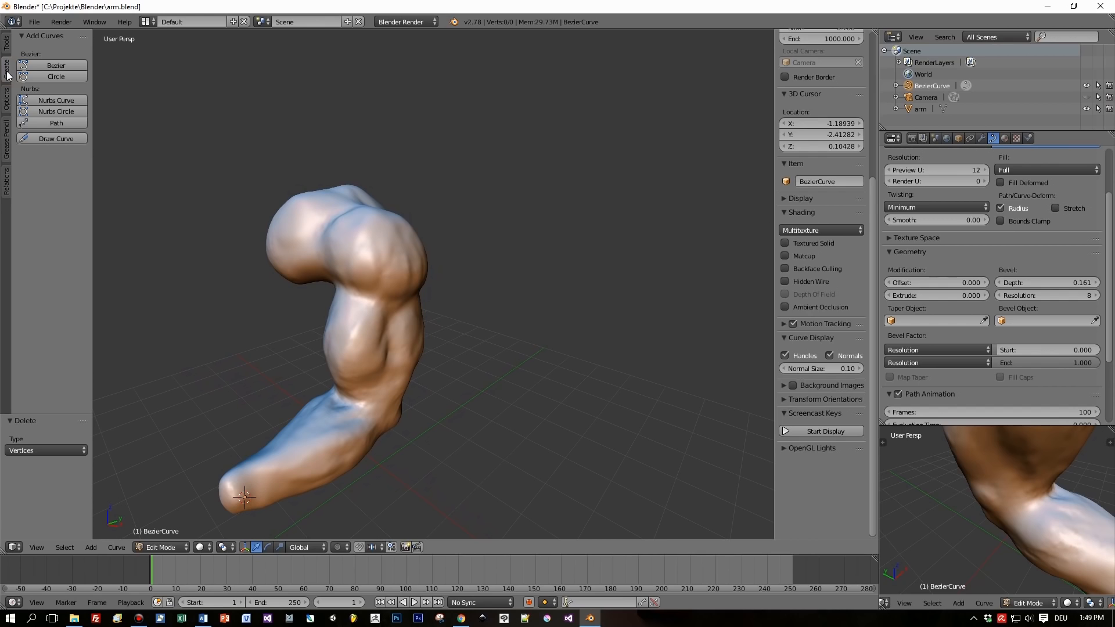
{"action": "mouse_move", "coordinate": [7, 99]}
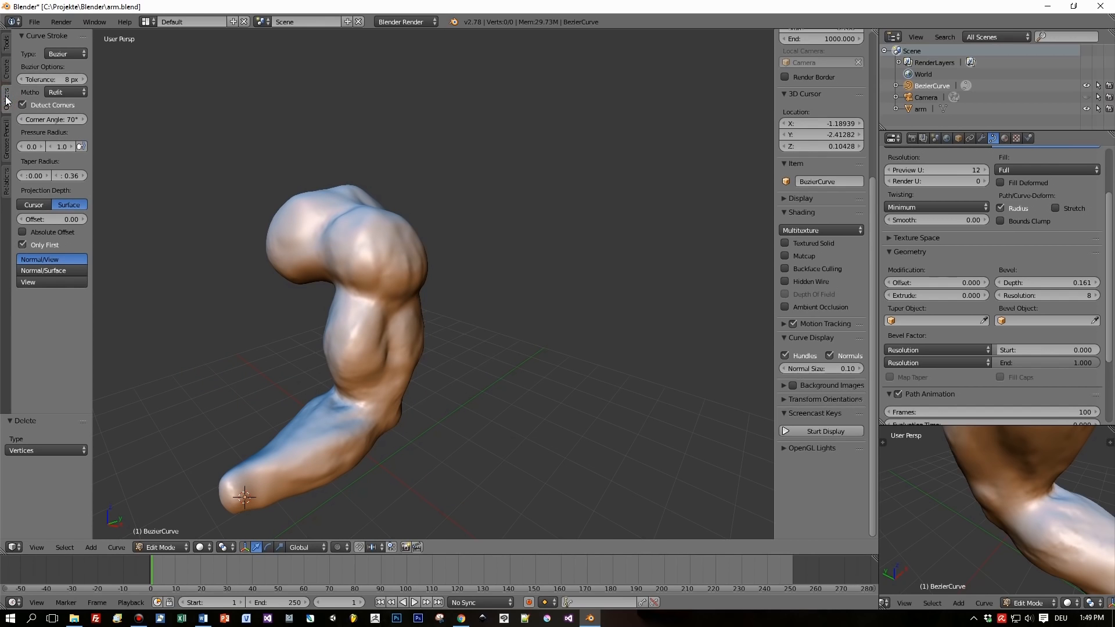
{"action": "mouse_move", "coordinate": [31, 186]}
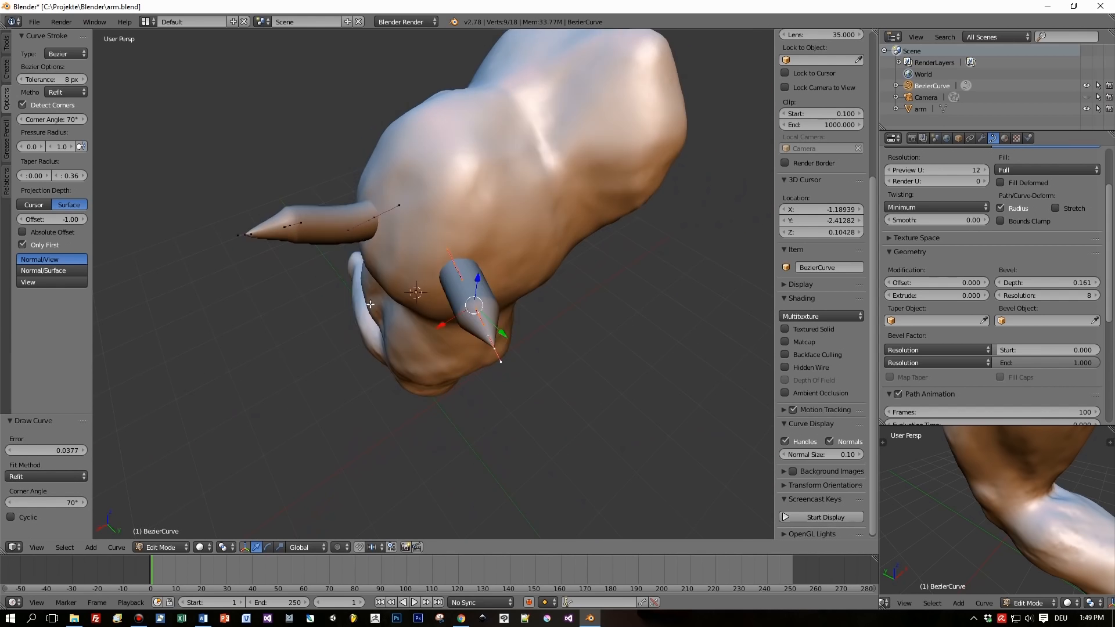
- Zoom in on the upper arm while stroking the tapered spike curves
{"action": "scroll", "scroll_direction": "up", "scroll_amount": 3}
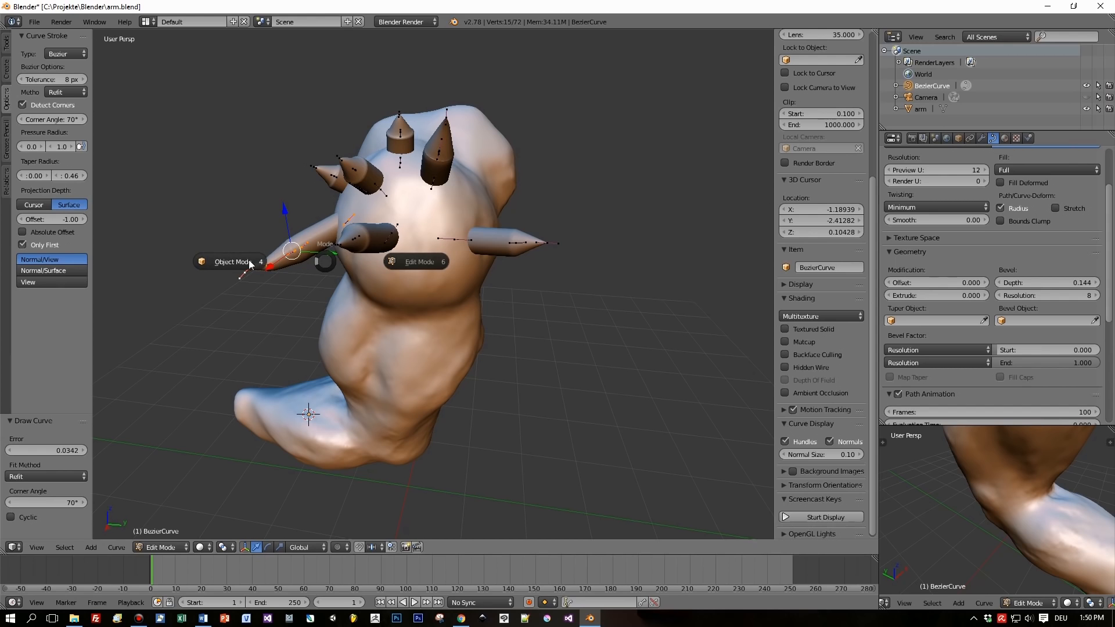
- Convert the spike curves to a mesh and Bool Tool Auto Union them with the arm
{"action": "left_click", "coordinate": [229, 261]}
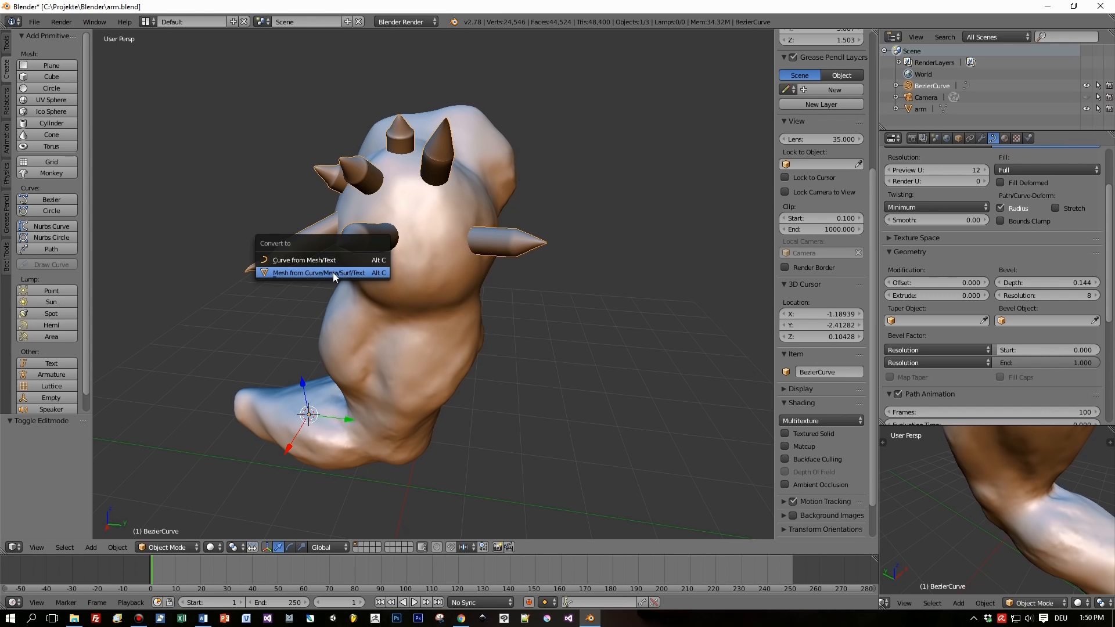
{"action": "left_click", "coordinate": [319, 273]}
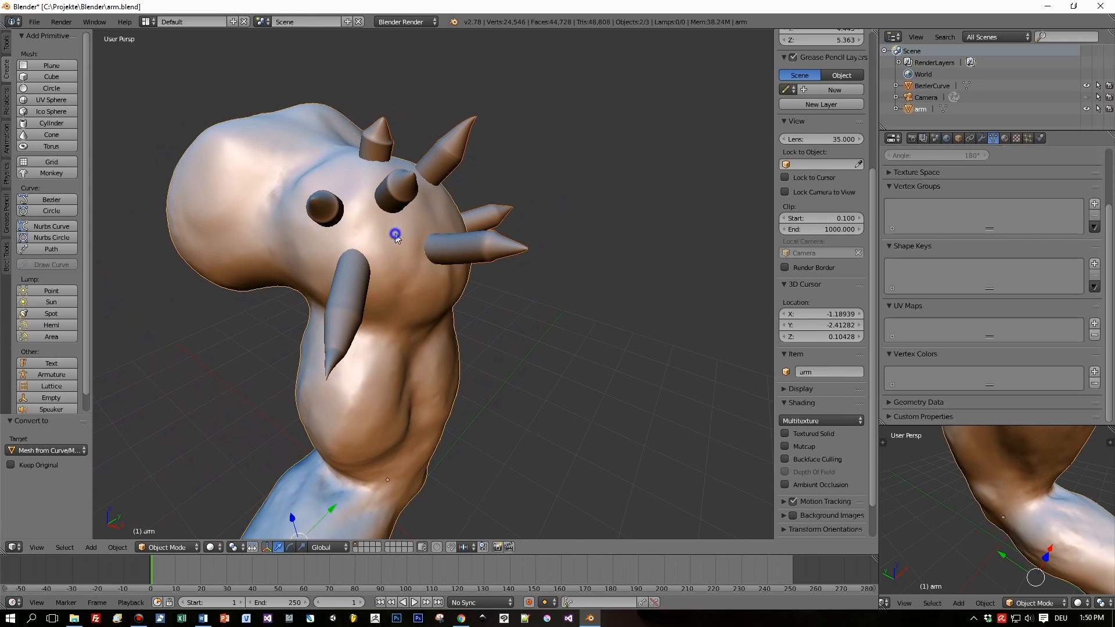
{"action": "mouse_move", "coordinate": [50, 122]}
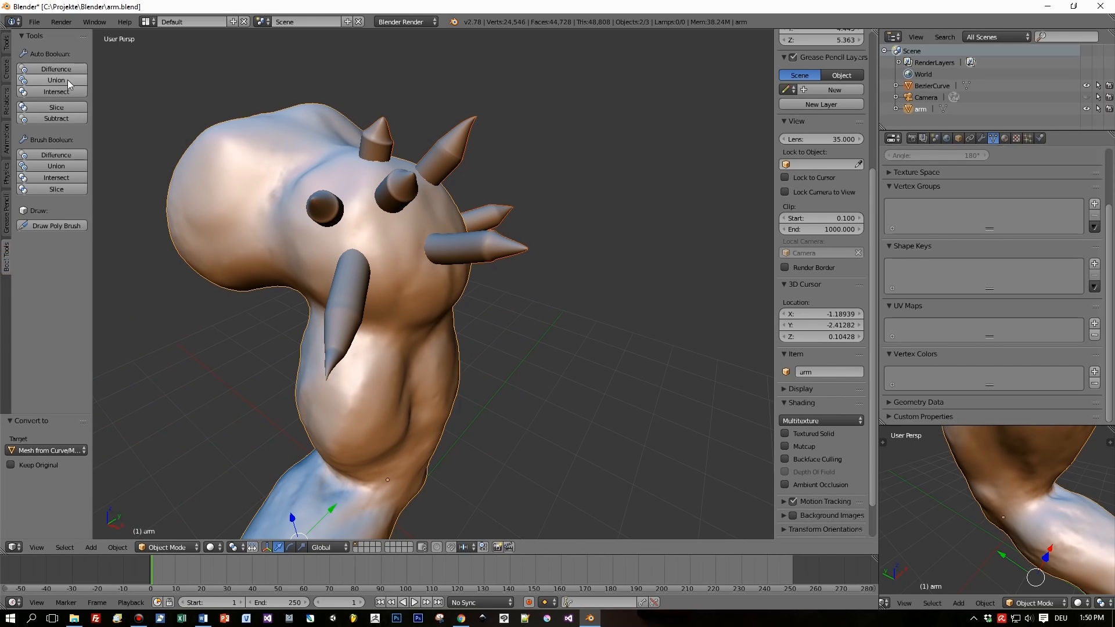
{"action": "left_click", "coordinate": [55, 80]}
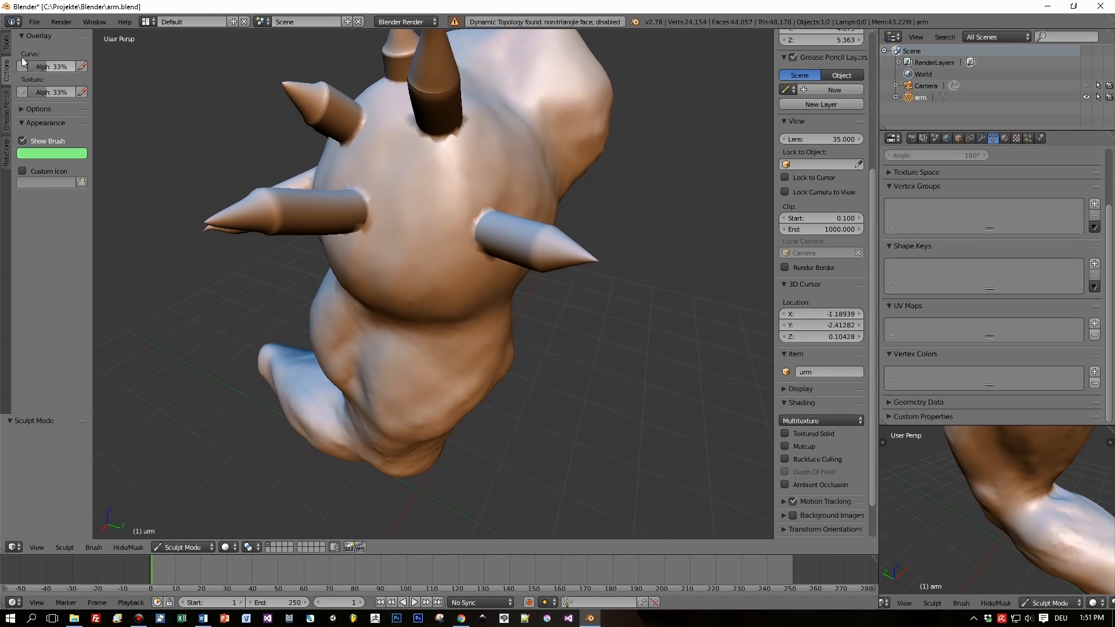
- Enable Dyntopo, switch brush and build clay where a spike meets the arm
{"action": "left_click", "coordinate": [6, 46]}
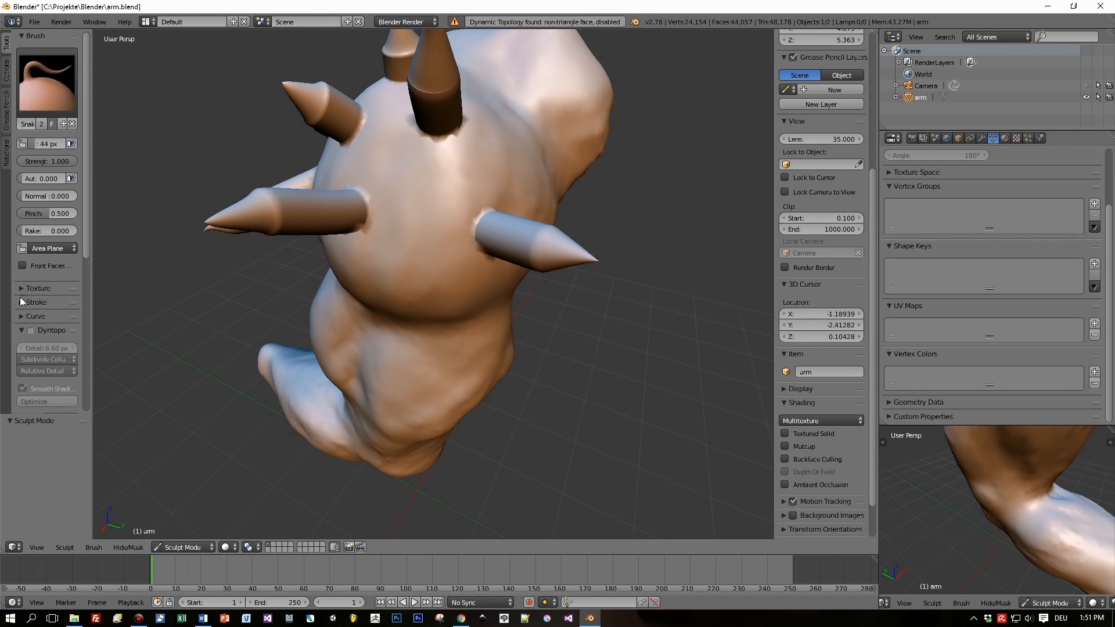
{"action": "left_click", "coordinate": [31, 329]}
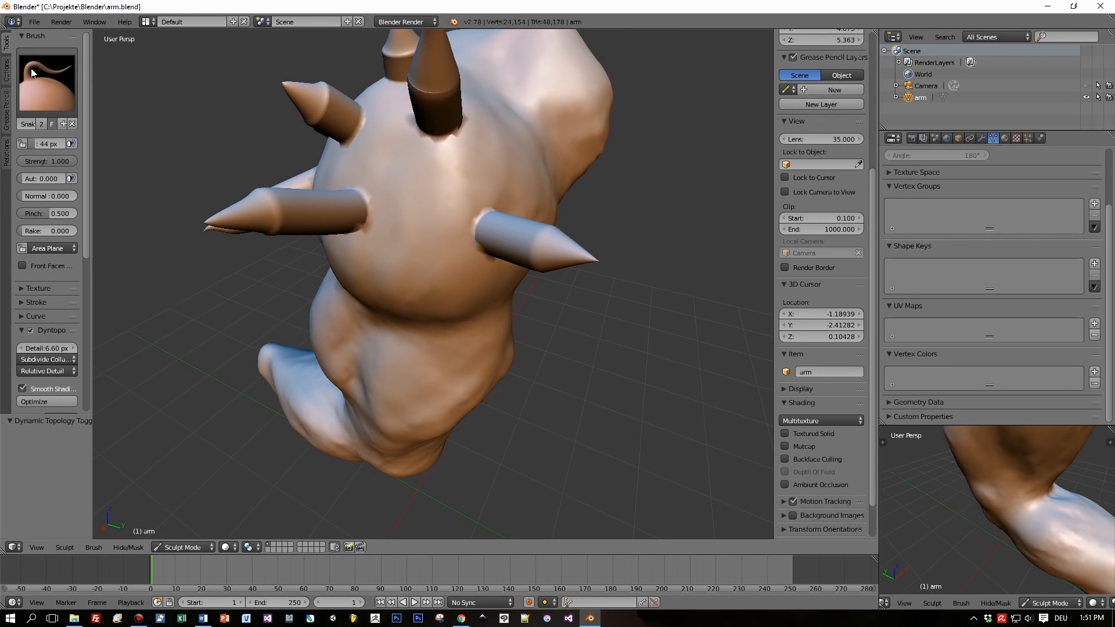
{"action": "left_click", "coordinate": [47, 78]}
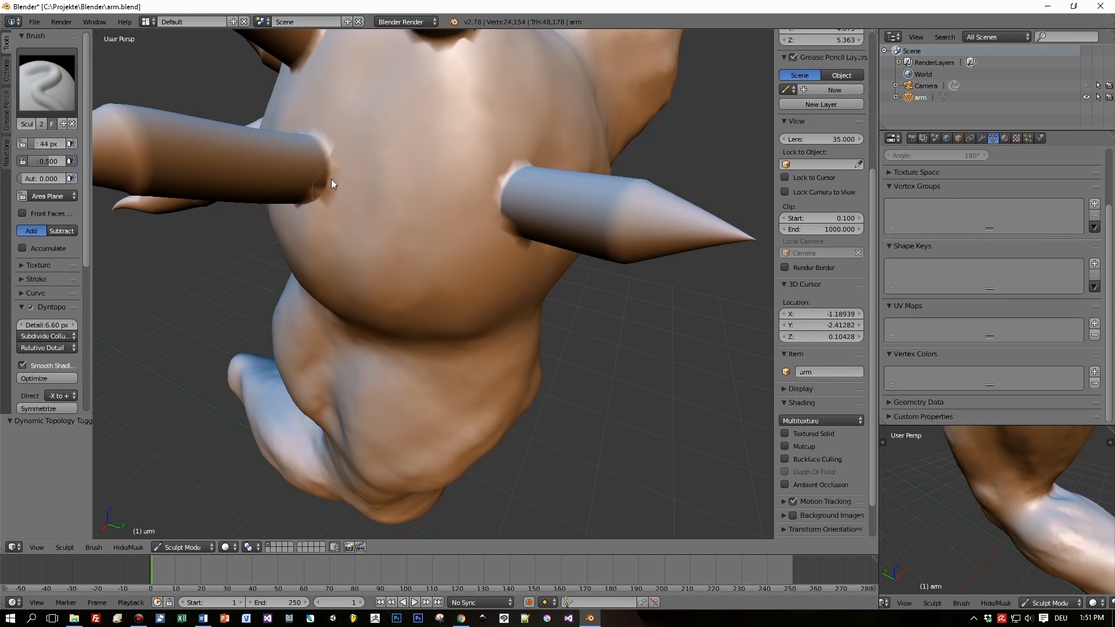
{"action": "left_click_drag", "start_coordinate": [331, 183], "coordinate": [315, 141]}
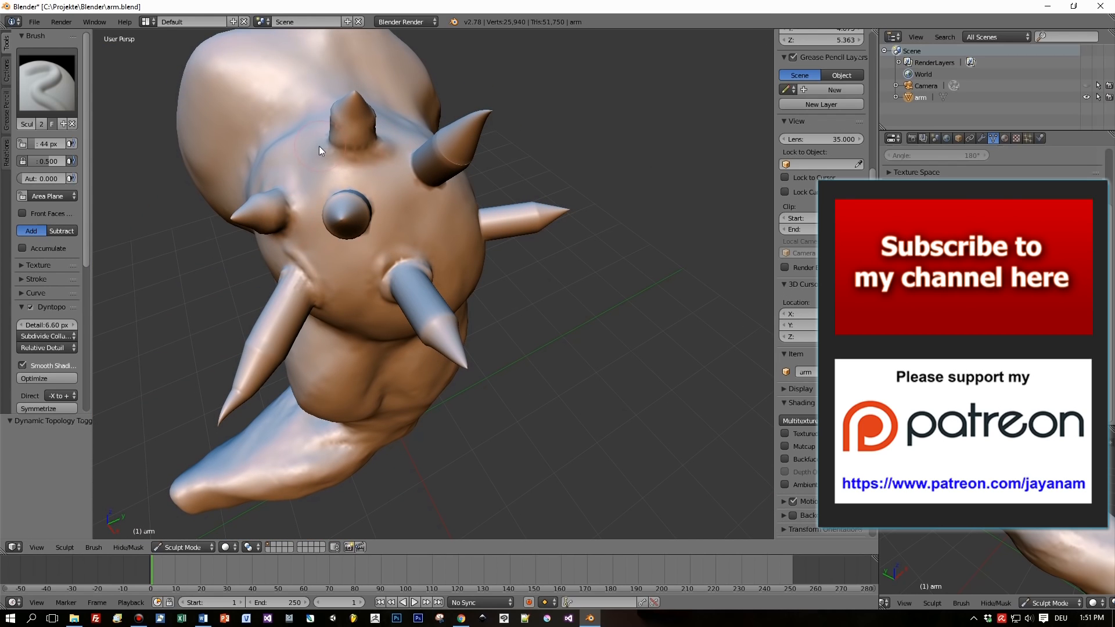
- Add another clay stroke smoothing the spike bases on the arm
{"action": "left_click_drag", "start_coordinate": [321, 150], "coordinate": [381, 218]}
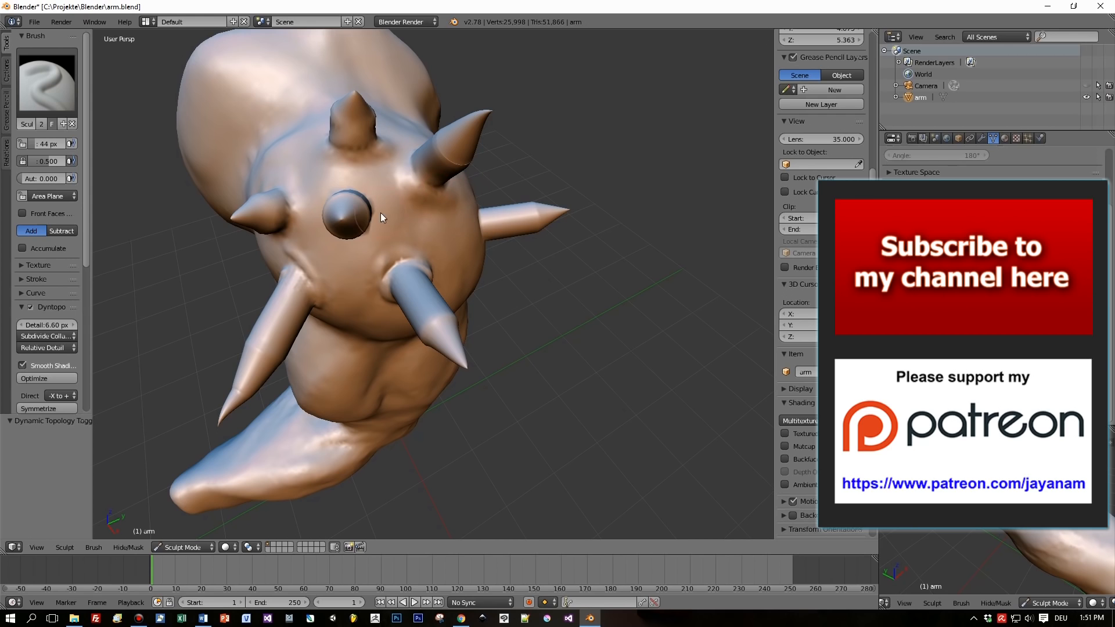